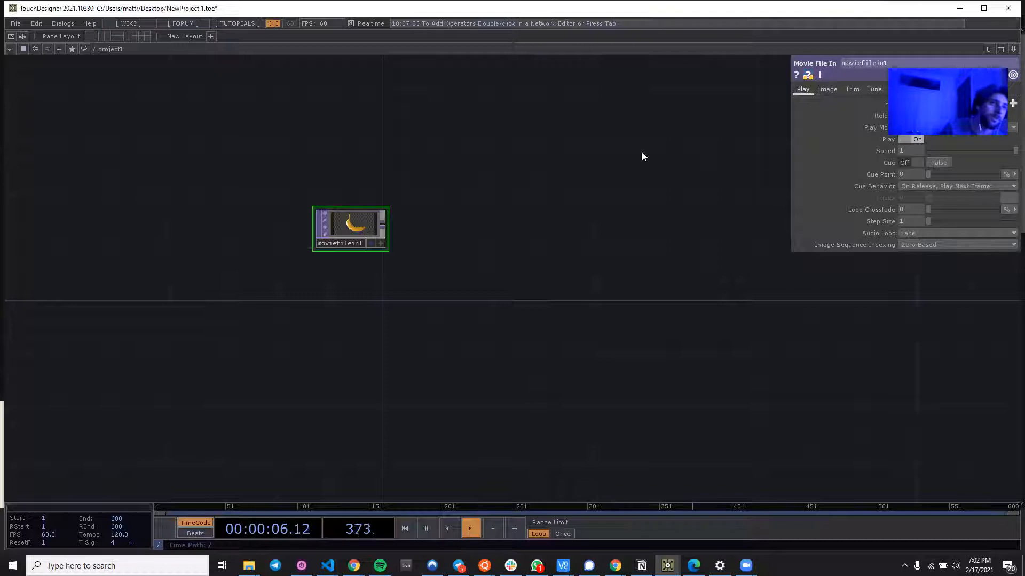
# Place a new LFO CHOP in the network above moviefilein1.
pyautogui.moveTo(351, 228); pyautogui.dragTo(390, 277)
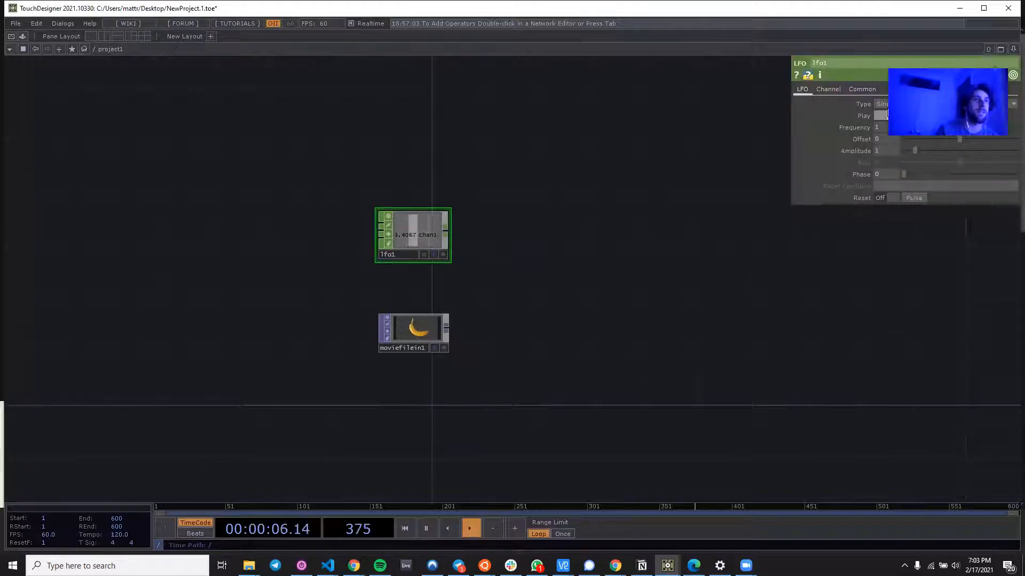
# Add a Pattern CHOP beside lfo1 and keep the LFO waveform type as Sine.
pyautogui.click(892, 115)
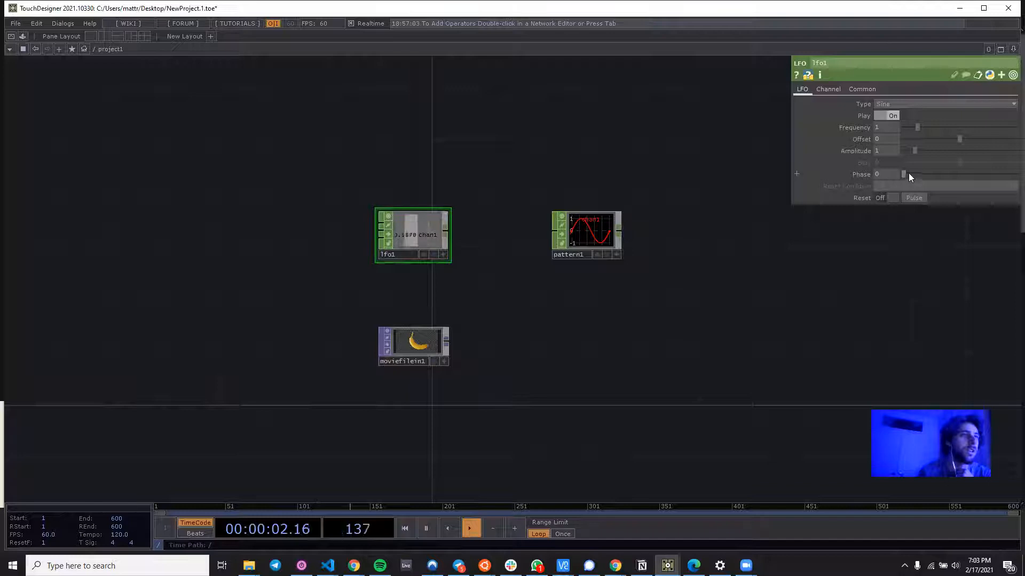
pyautogui.click(941, 103)
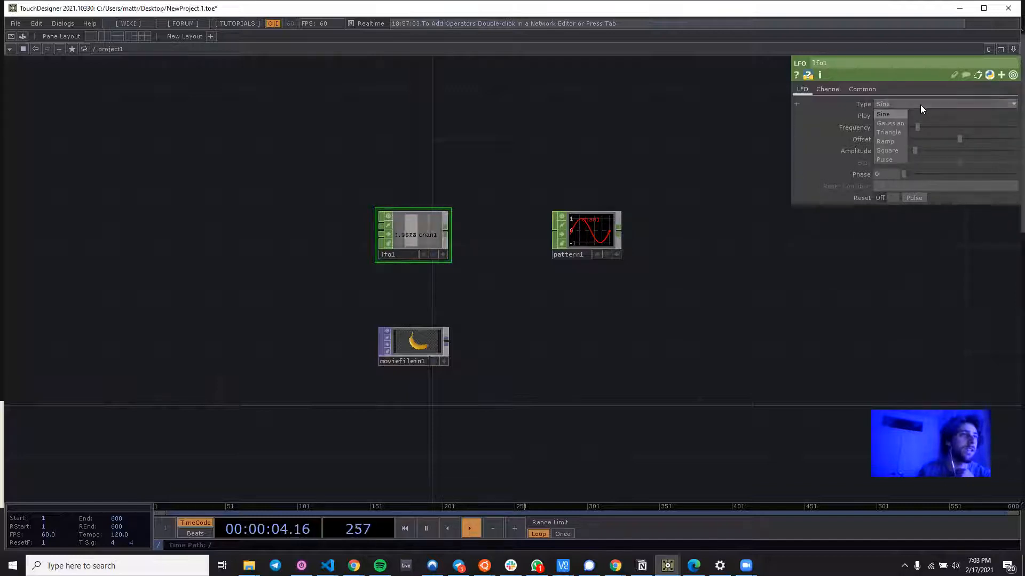
pyautogui.click(884, 115)
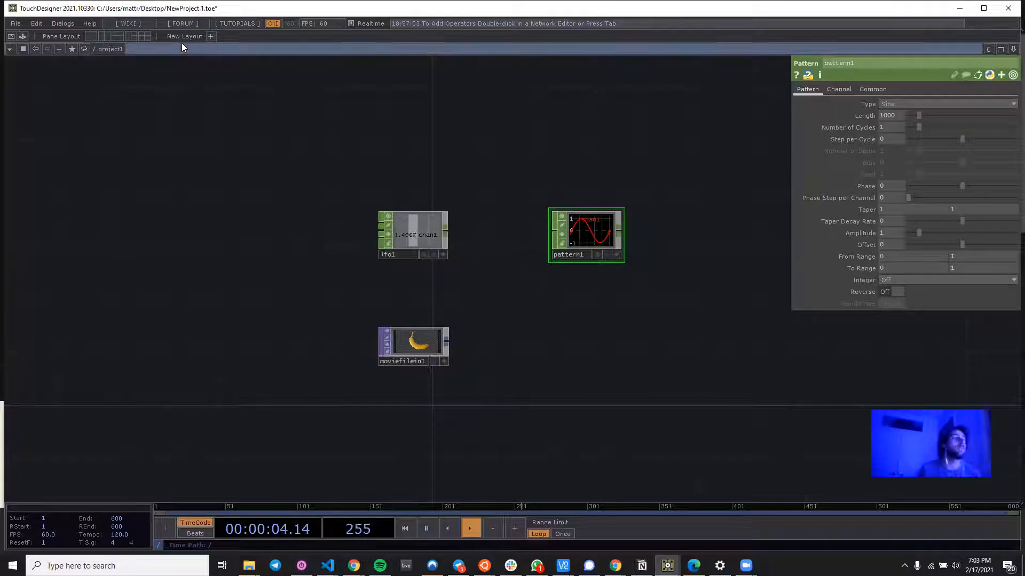
# Bring up the Operator Snippets browser from the Help resources.
pyautogui.click(90, 22)
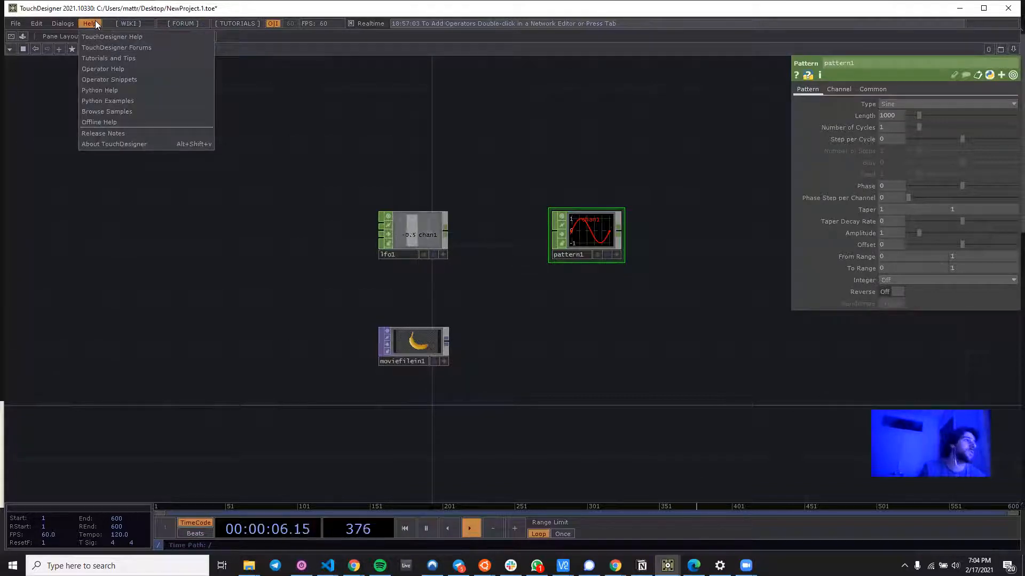
pyautogui.moveTo(102, 68)
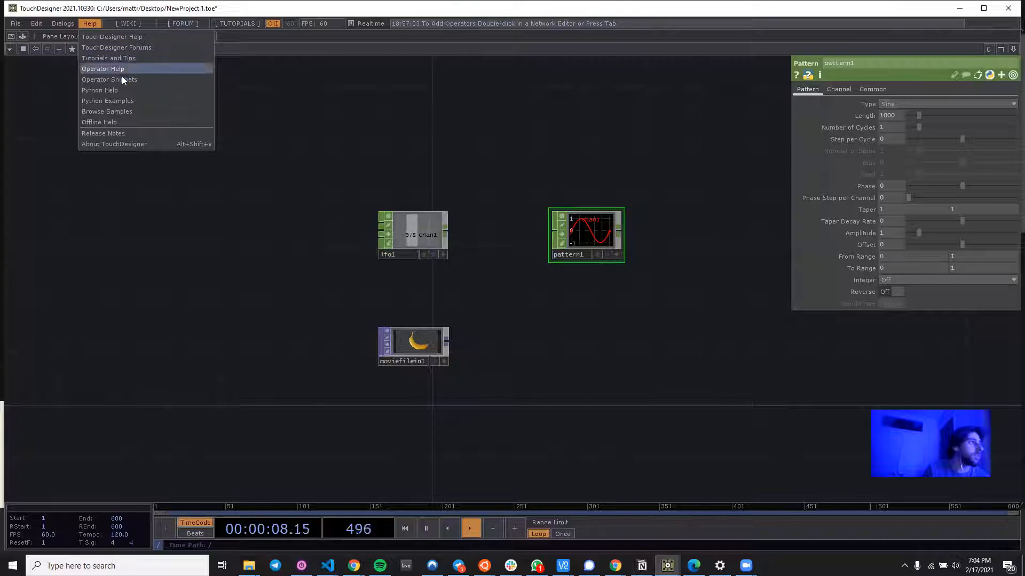
pyautogui.moveTo(108, 79)
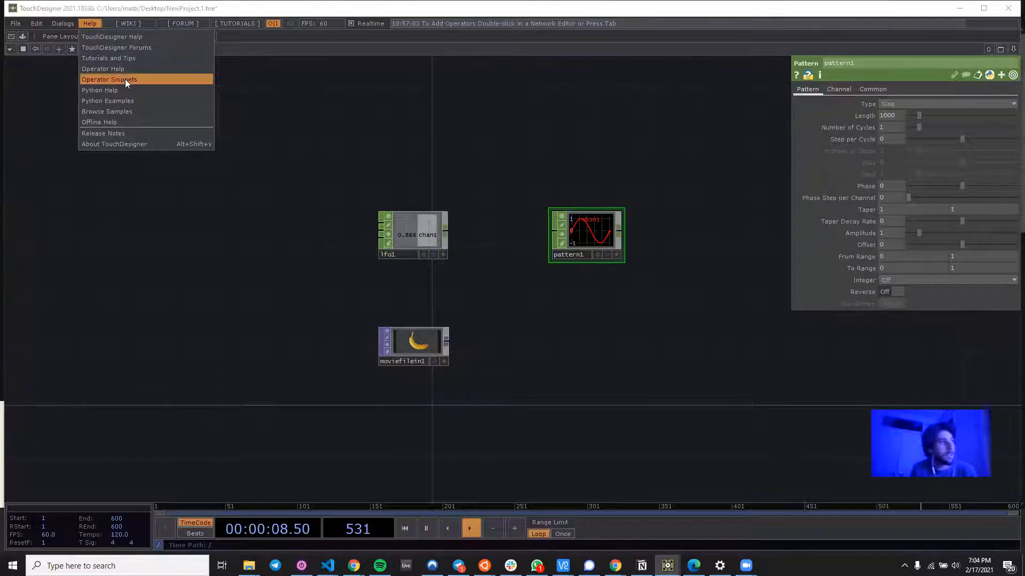
pyautogui.click(109, 79)
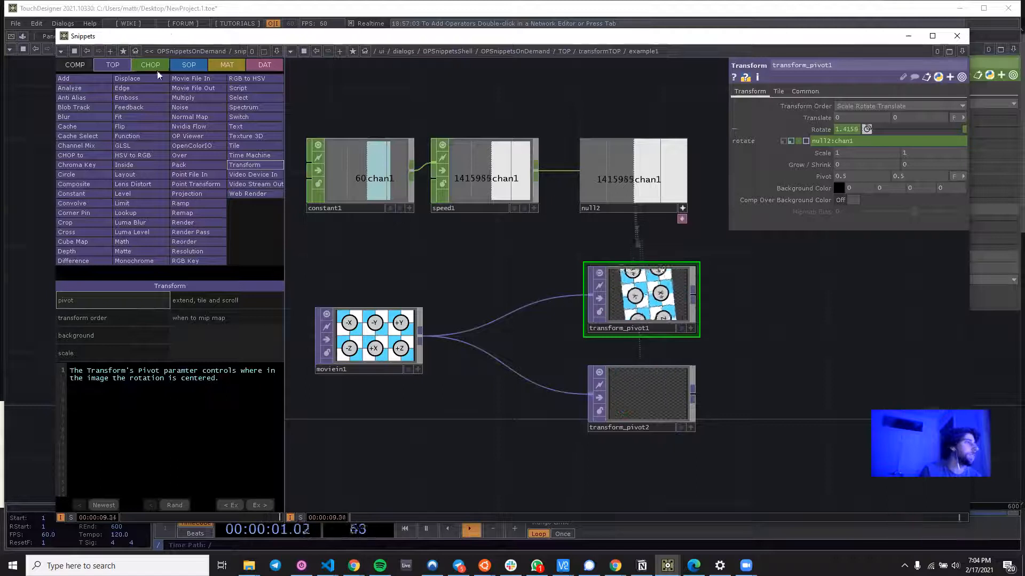
# Browse the Pattern CHOP snippets: decay curve, taper input, step per cycle and taper examples.
pyautogui.click(150, 65)
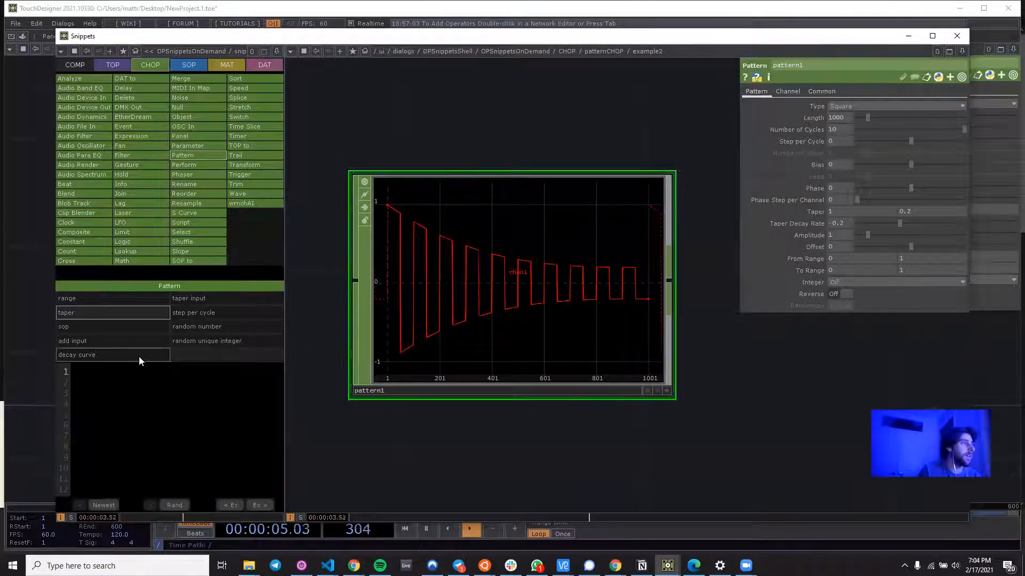
pyautogui.click(76, 355)
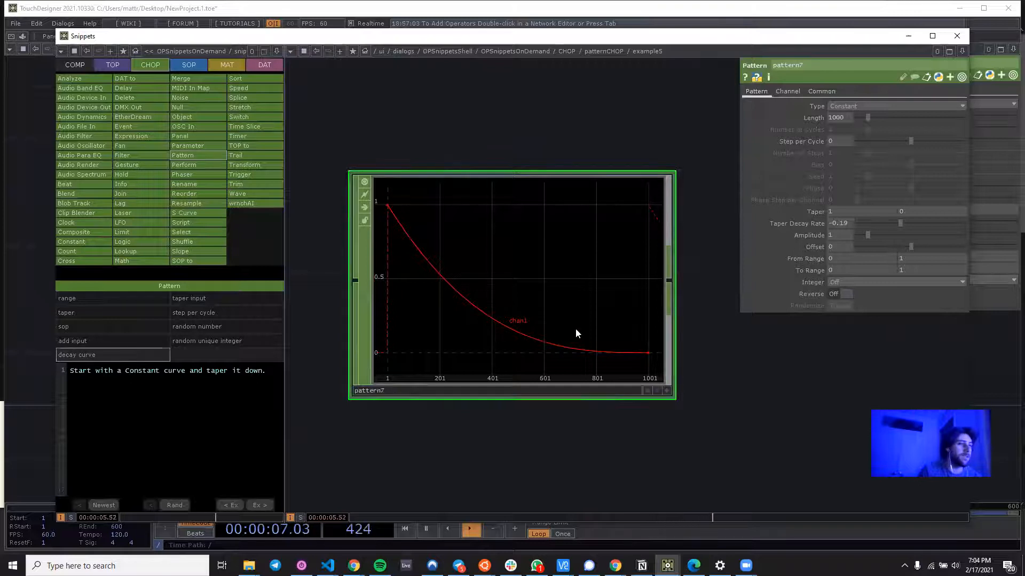
pyautogui.click(188, 297)
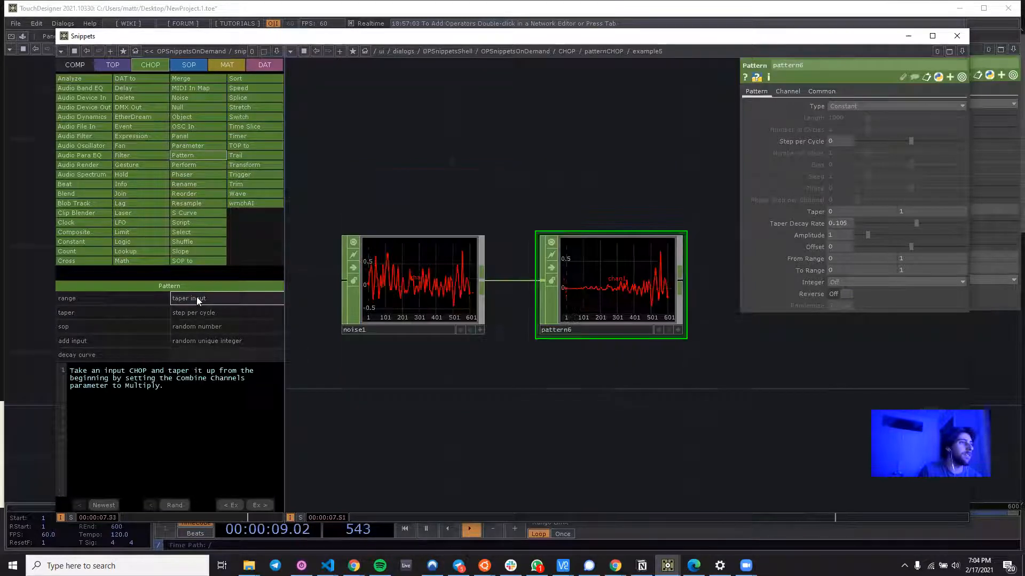
pyautogui.click(193, 312)
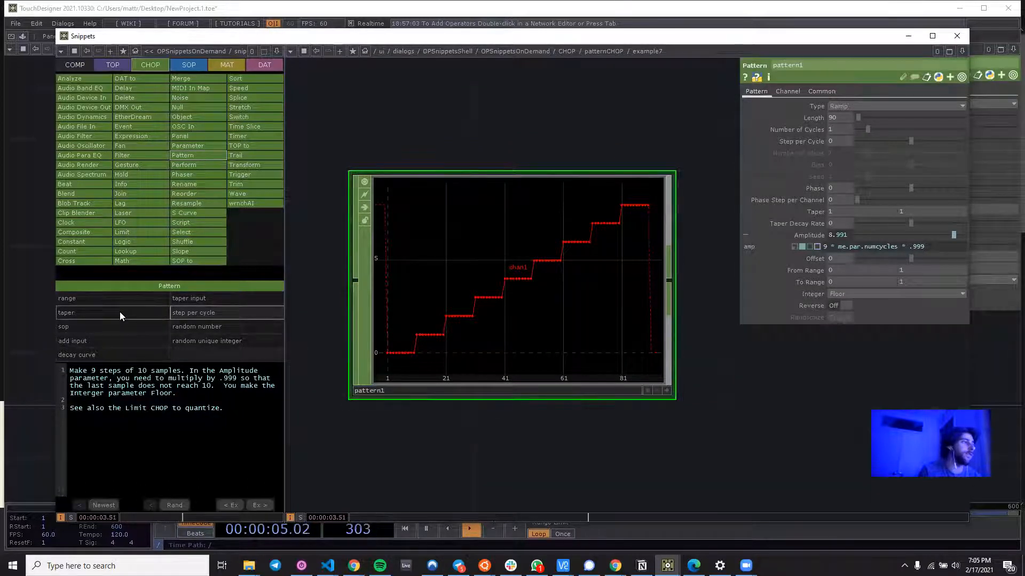
pyautogui.click(77, 354)
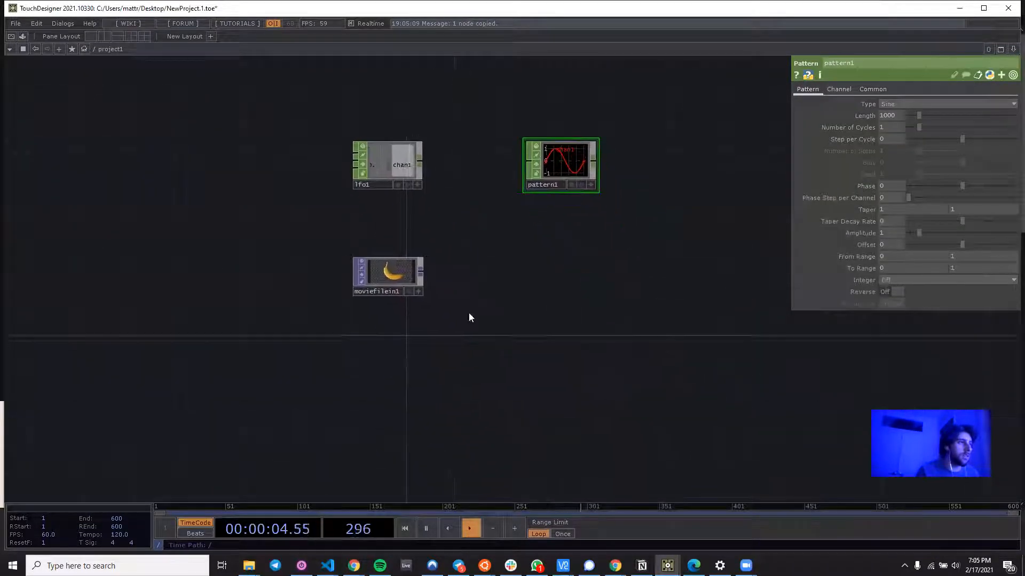
# Remove the LFO and movie operators, paste the tapering pattern and add a Time Slice CHOP.
pyautogui.click(382, 156)
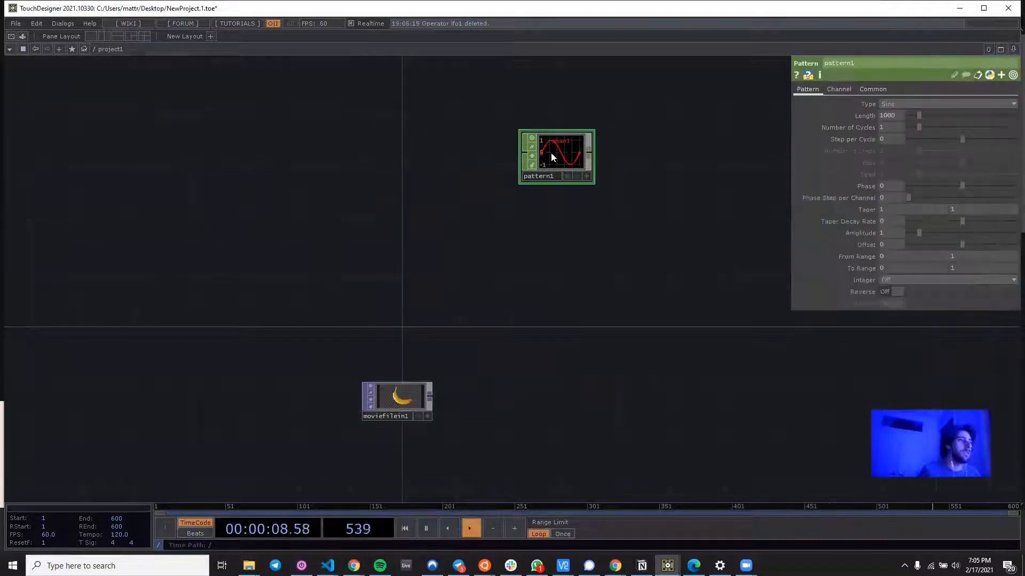
pyautogui.press('ctrl+v')
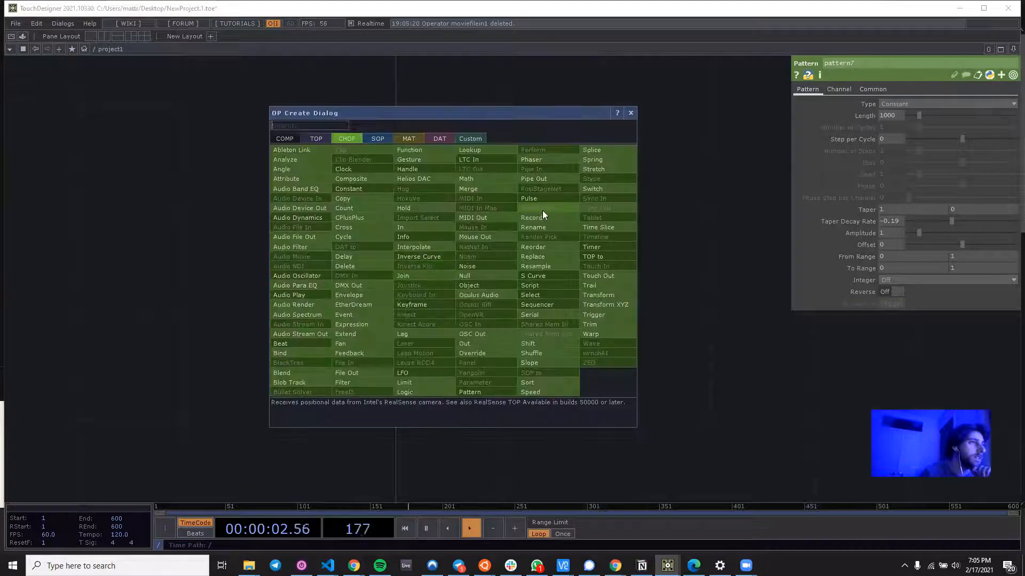
pyautogui.click(598, 226)
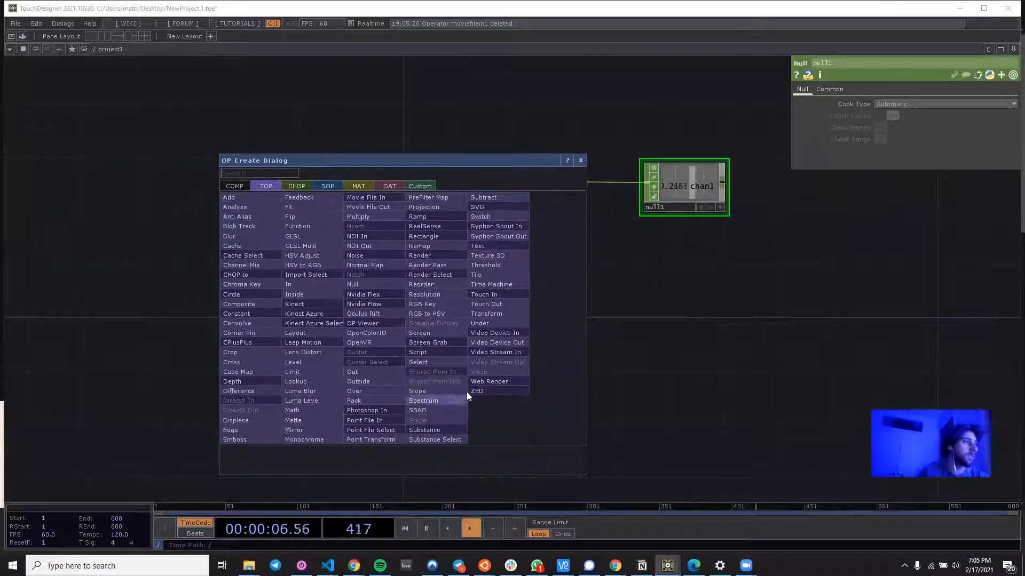
pyautogui.moveTo(423, 236)
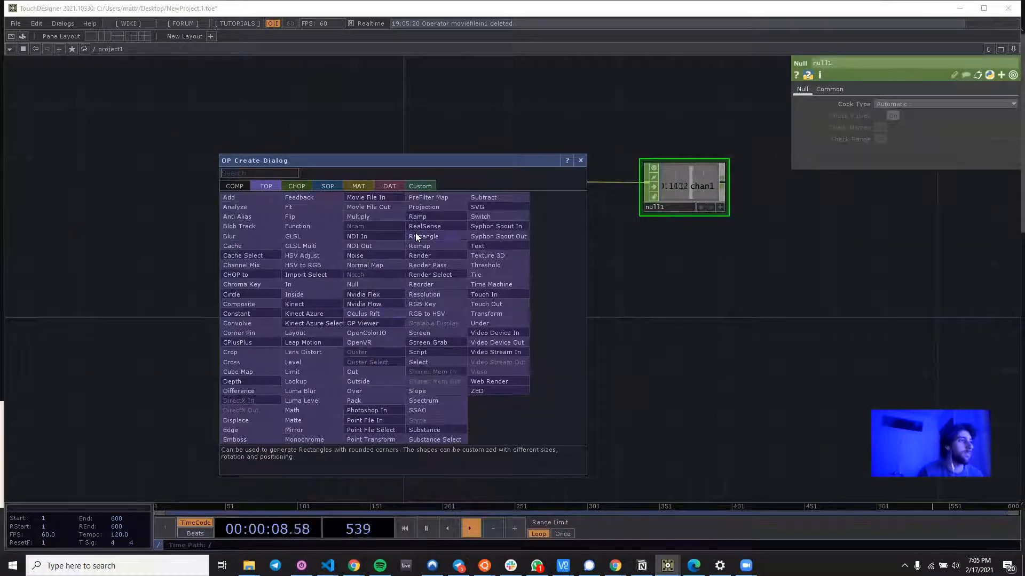
# Feed a 0.2-size Rectangle TOP into a Transform whose Rotate references the null channel.
pyautogui.click(423, 236)
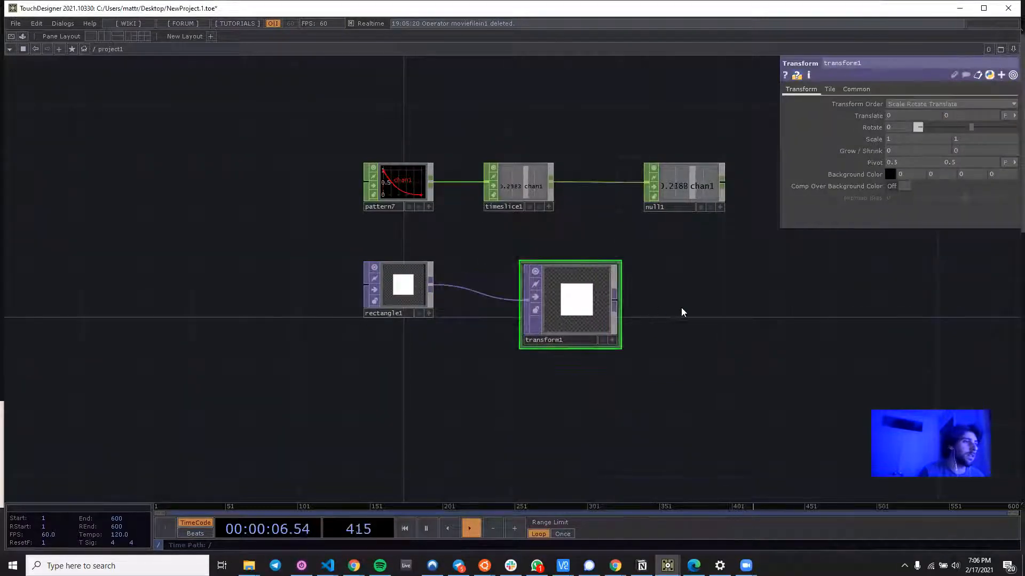
pyautogui.moveTo(570, 304); pyautogui.dragTo(588, 298)
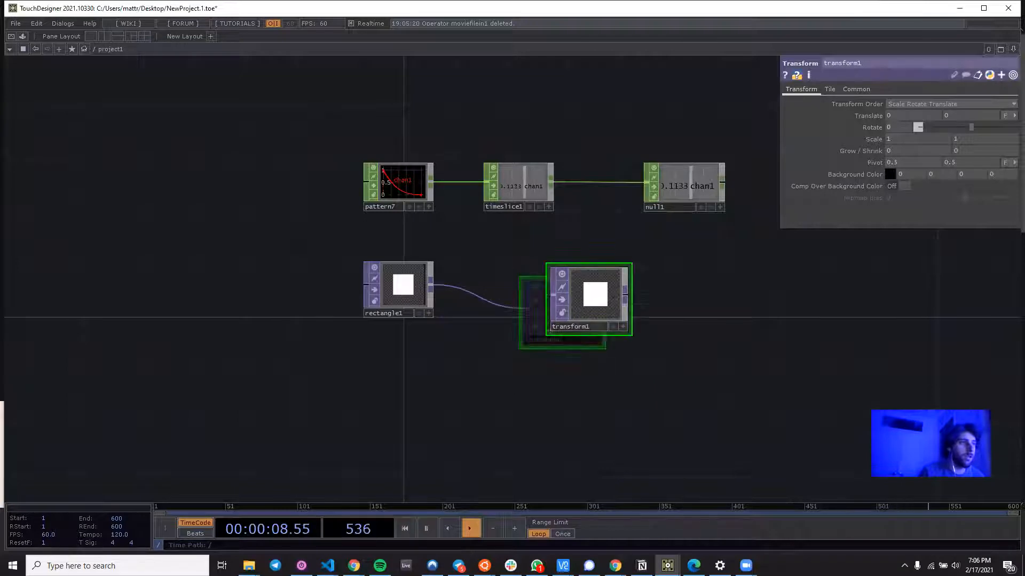
pyautogui.click(398, 287)
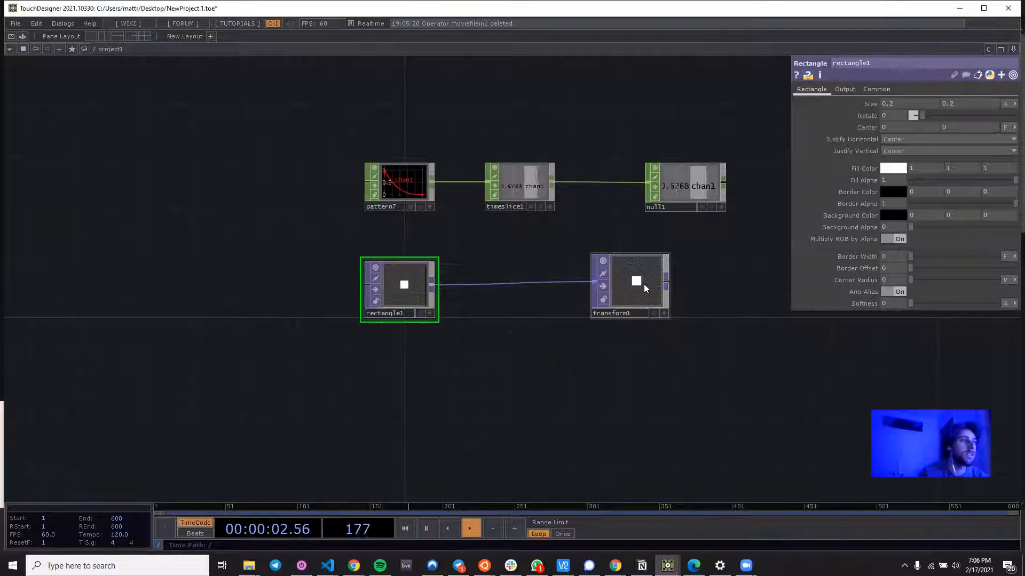
pyautogui.click(684, 186)
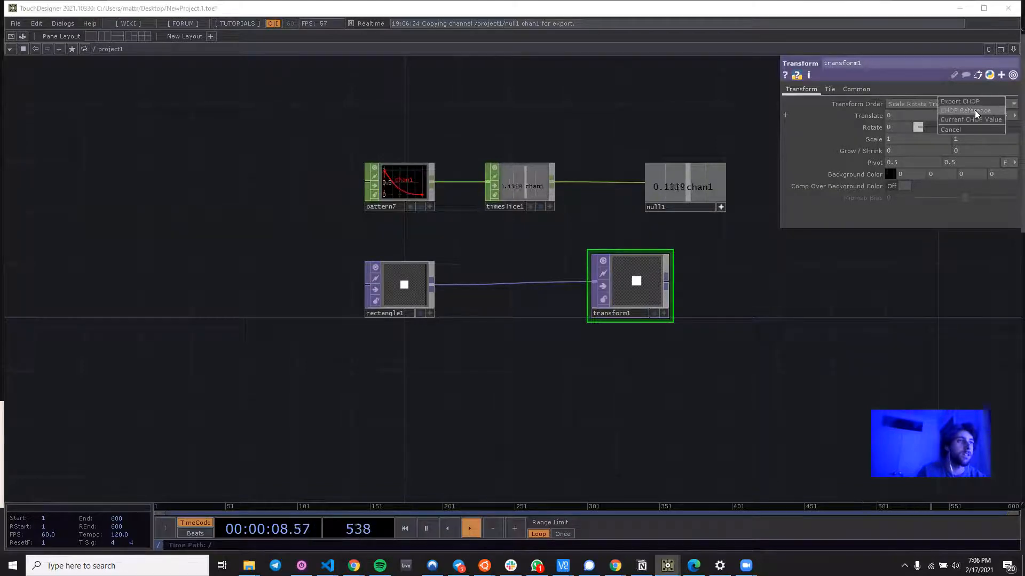
pyautogui.click(971, 118)
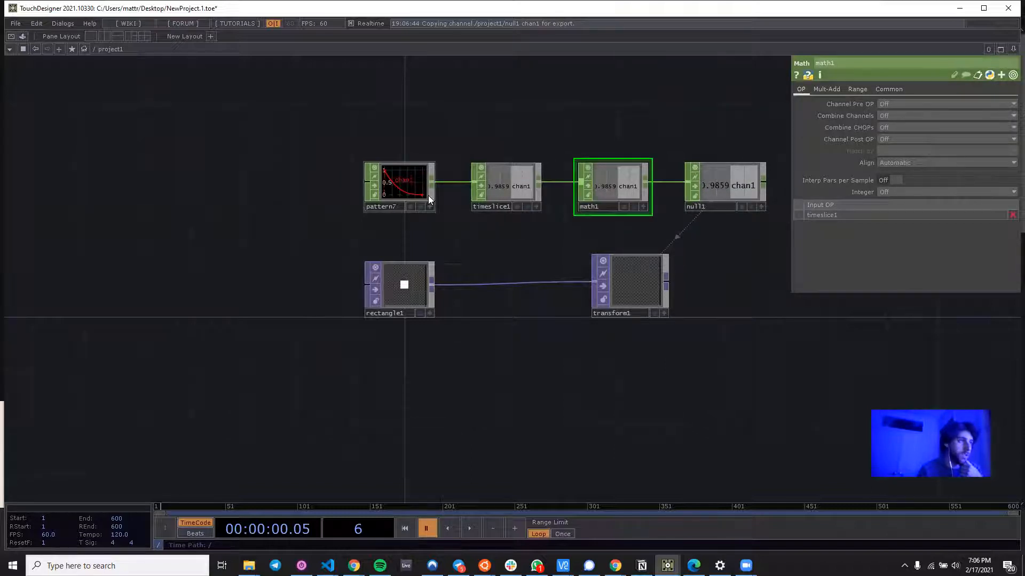
# Set math1's To Range upper value to 0.4 so null1 reads about 0.39.
pyautogui.click(857, 88)
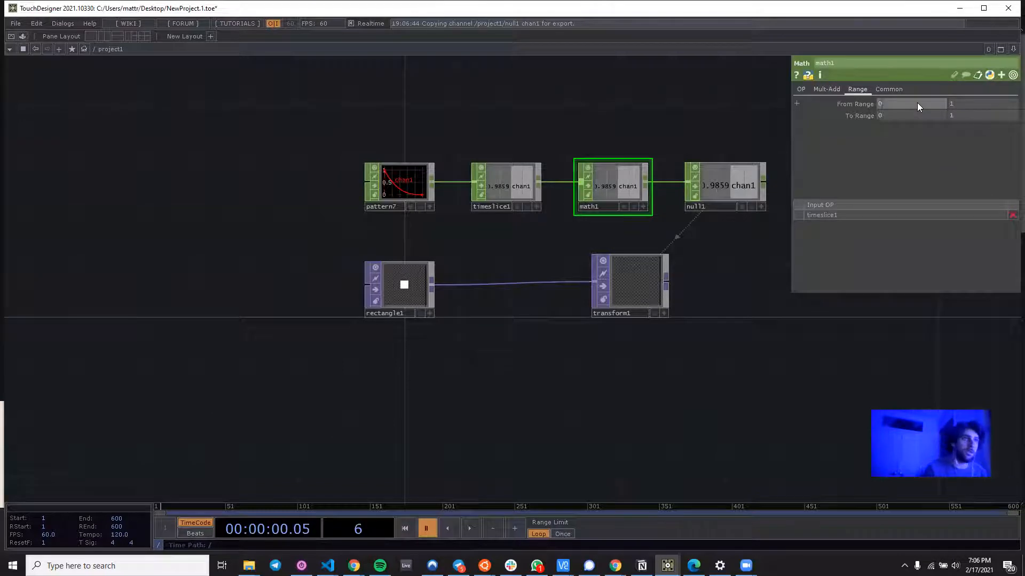
pyautogui.click(630, 284)
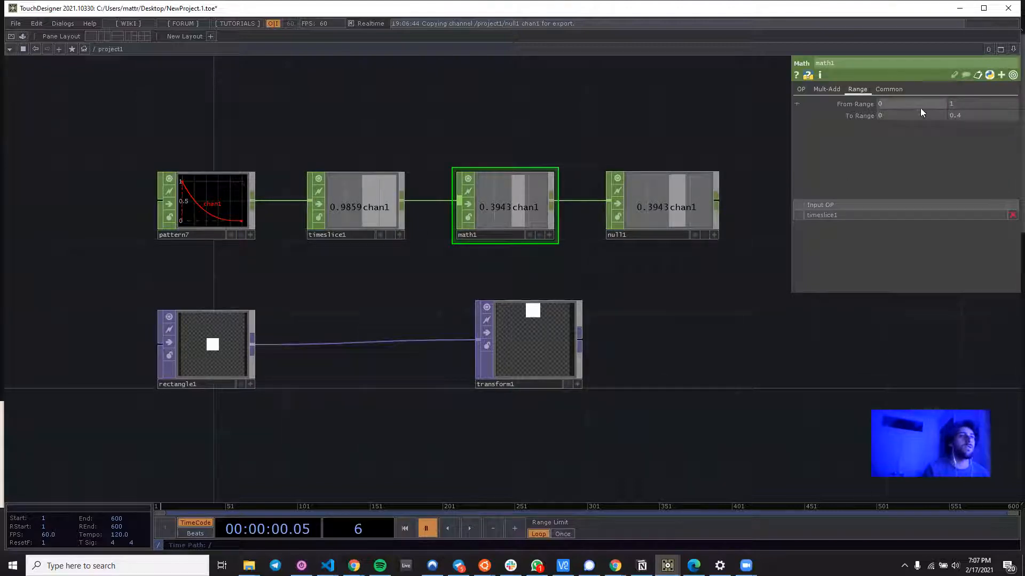
pyautogui.click(528, 345)
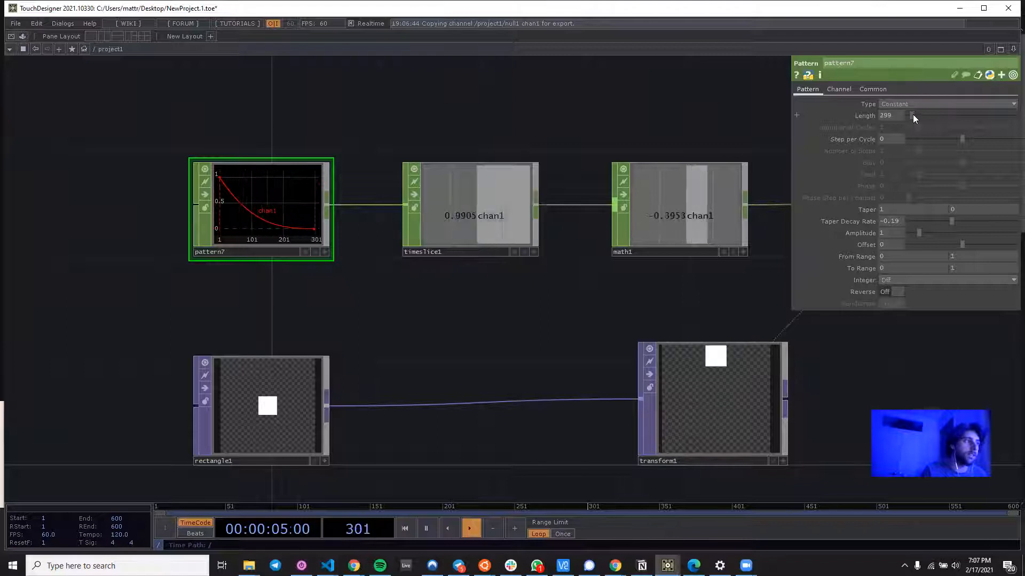
# Drag pattern7's Length to about 300 samples.
pyautogui.moveTo(927, 115); pyautogui.dragTo(886, 116)
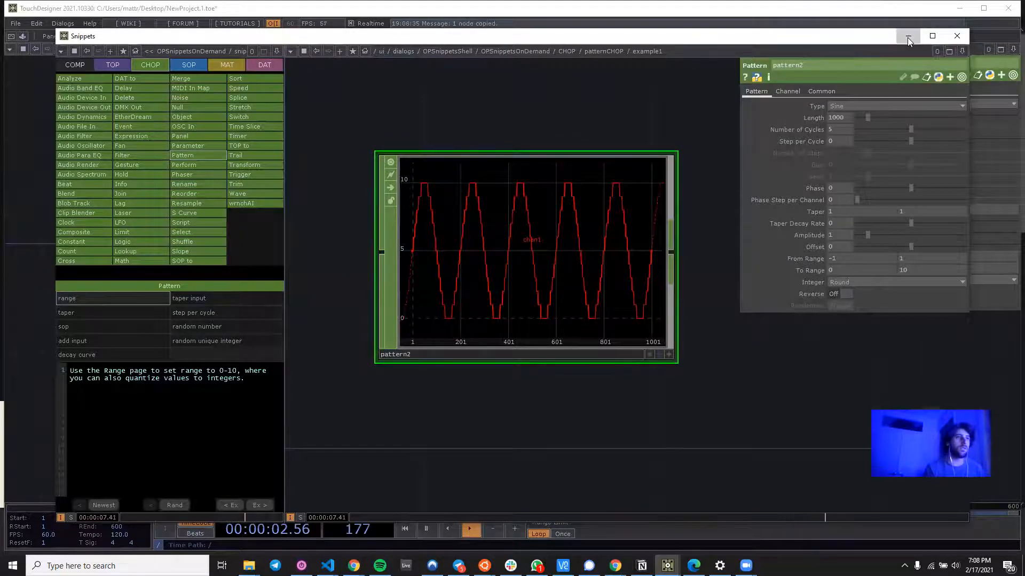
# Close the snippets browser and try pattern2's Integer rounding Off, Floor, then settle on Ceiling.
pyautogui.click(957, 35)
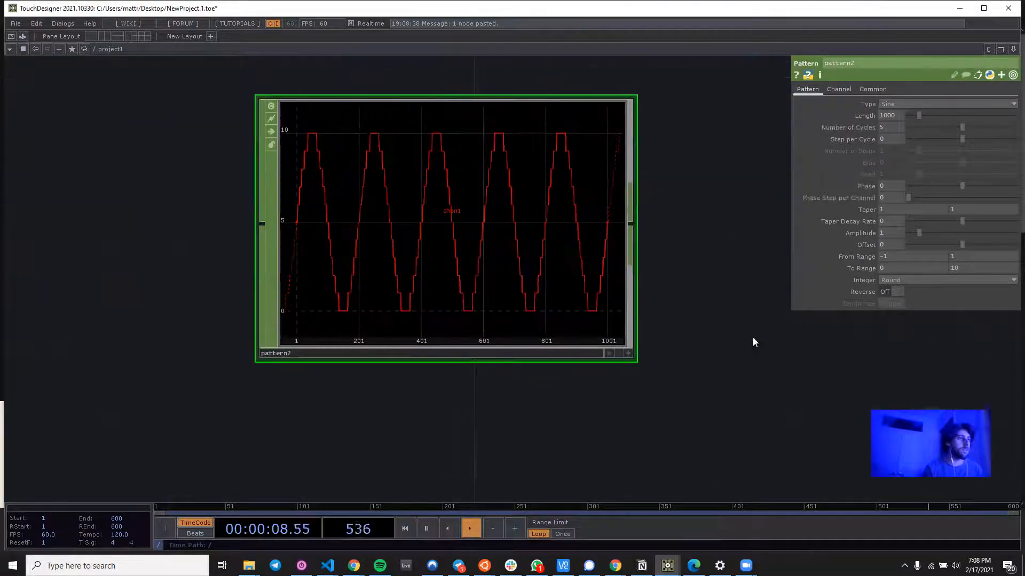
pyautogui.click(944, 280)
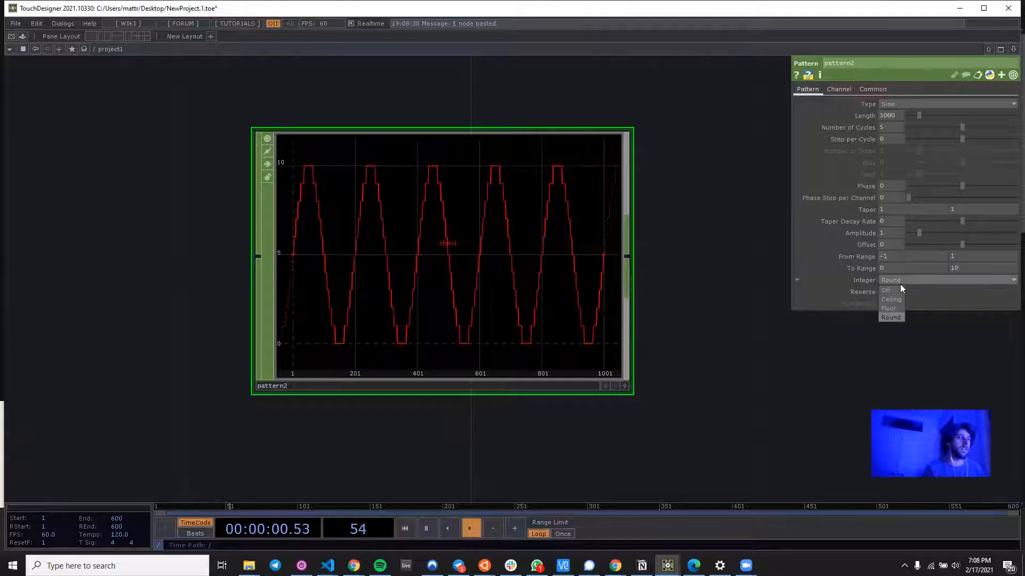
pyautogui.click(886, 289)
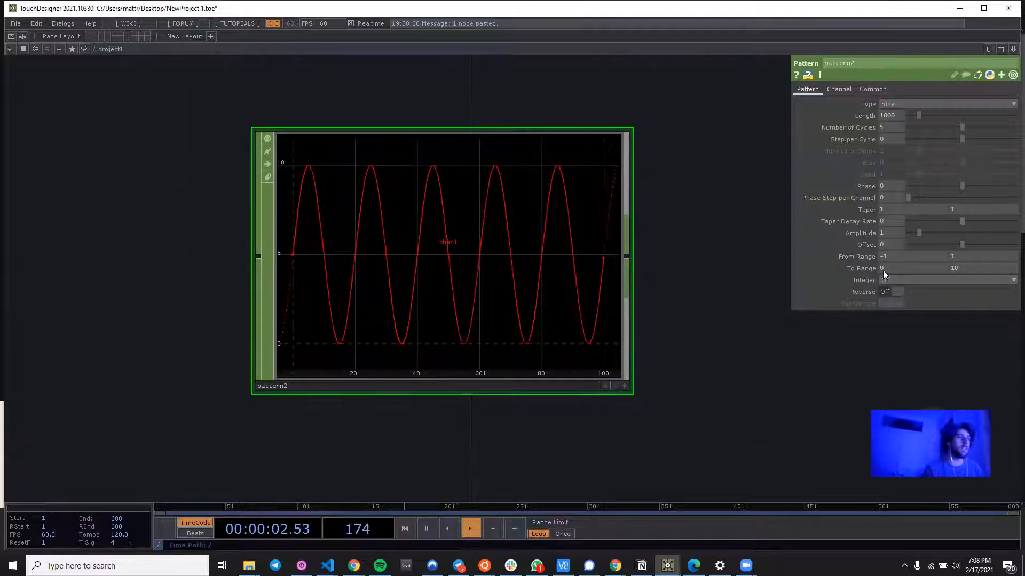
pyautogui.click(945, 279)
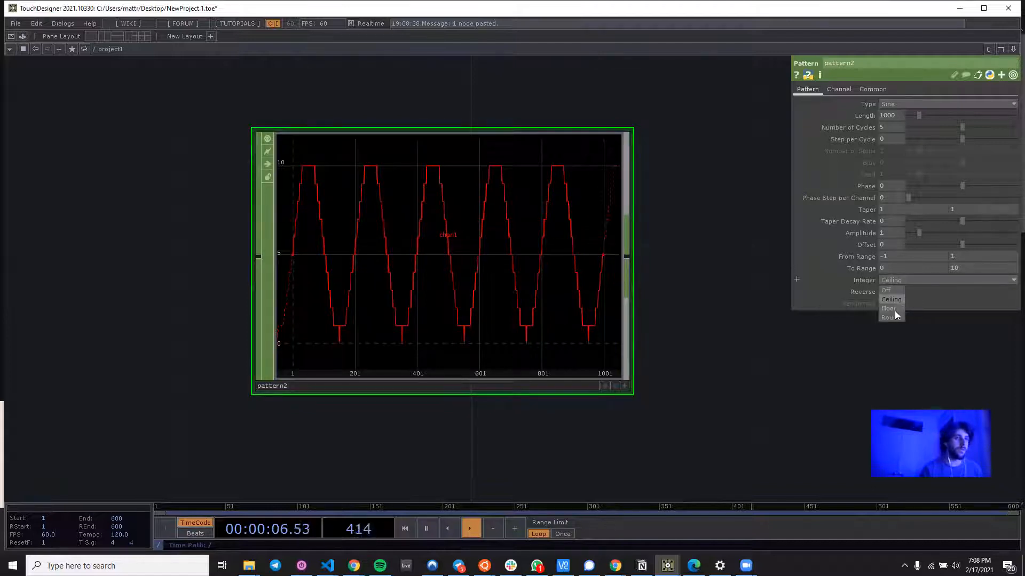
pyautogui.click(890, 308)
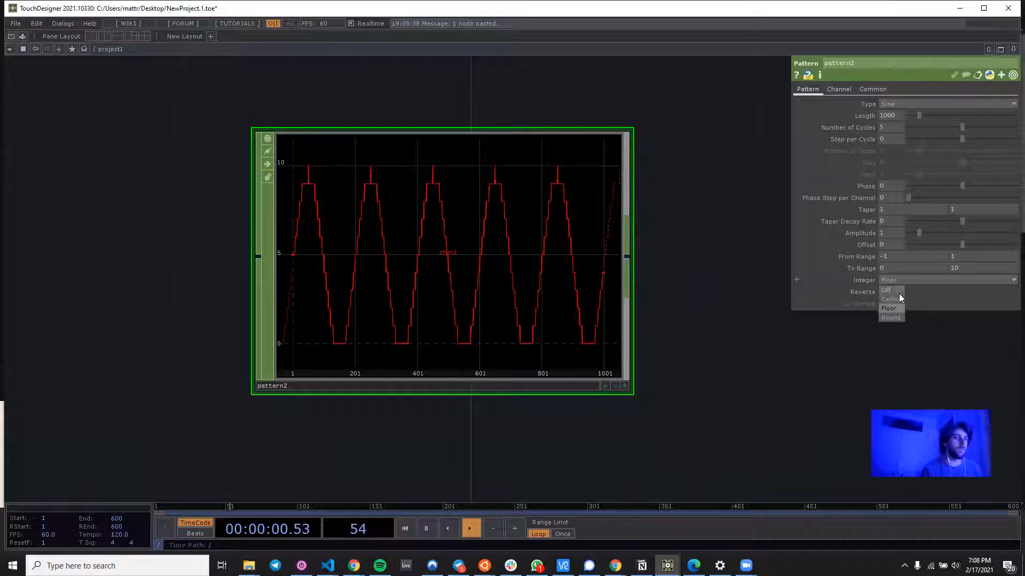
pyautogui.click(890, 299)
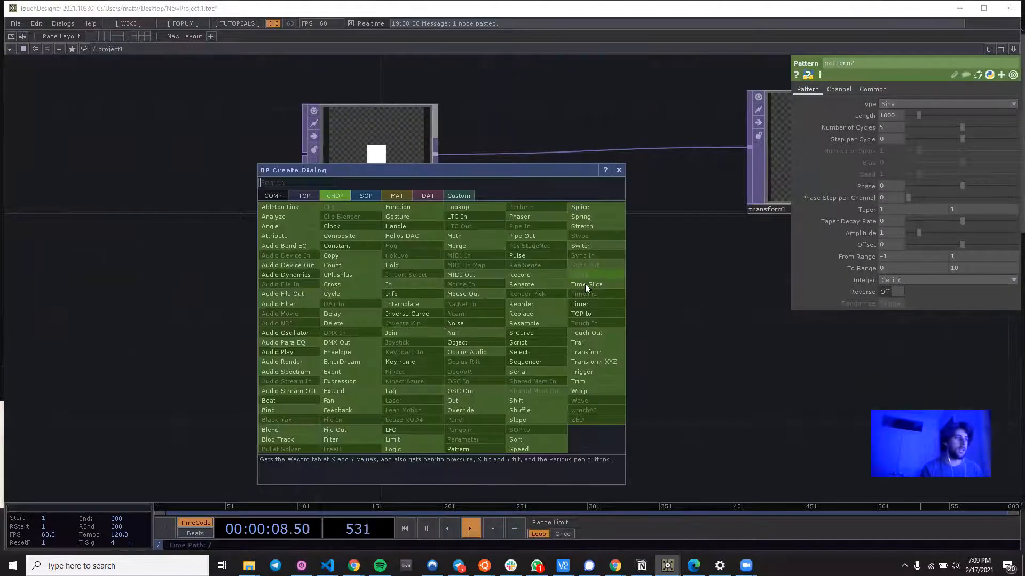
# Chain Time Slice, Math and Null after pattern2, with math2 mapping 0–10 onto −360–360.
pyautogui.click(586, 284)
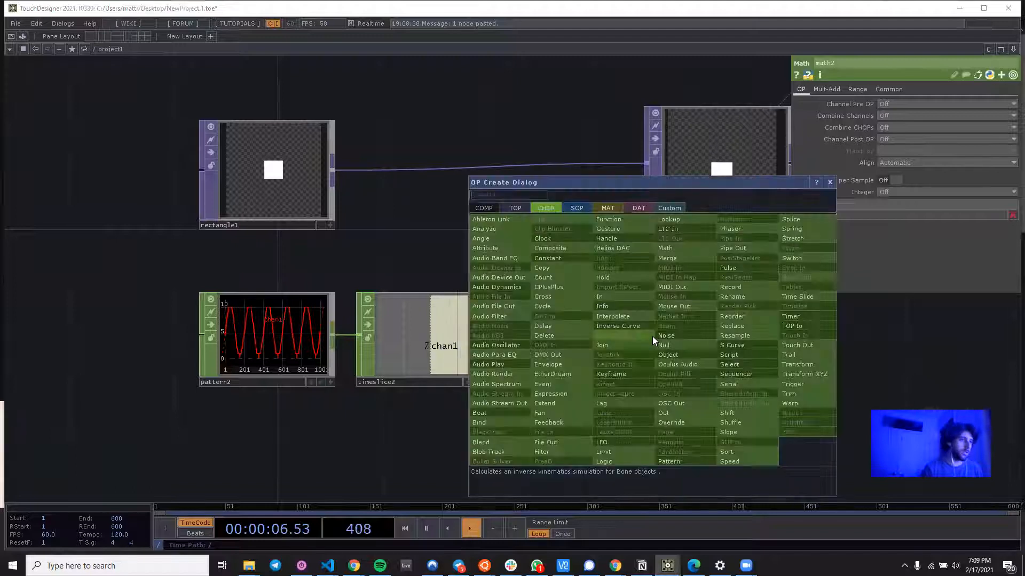
pyautogui.write('null')
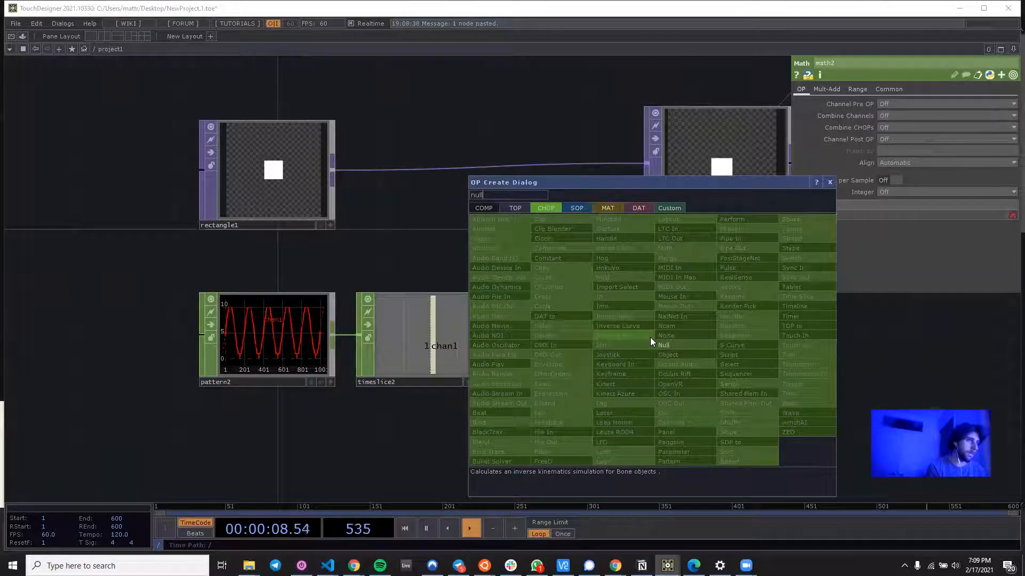
pyautogui.click(663, 345)
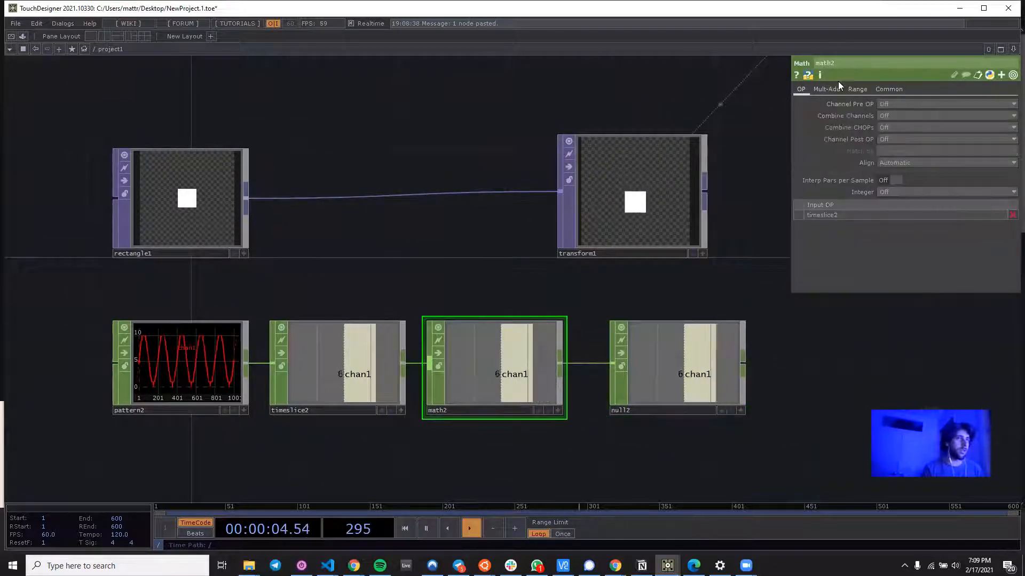
pyautogui.click(857, 89)
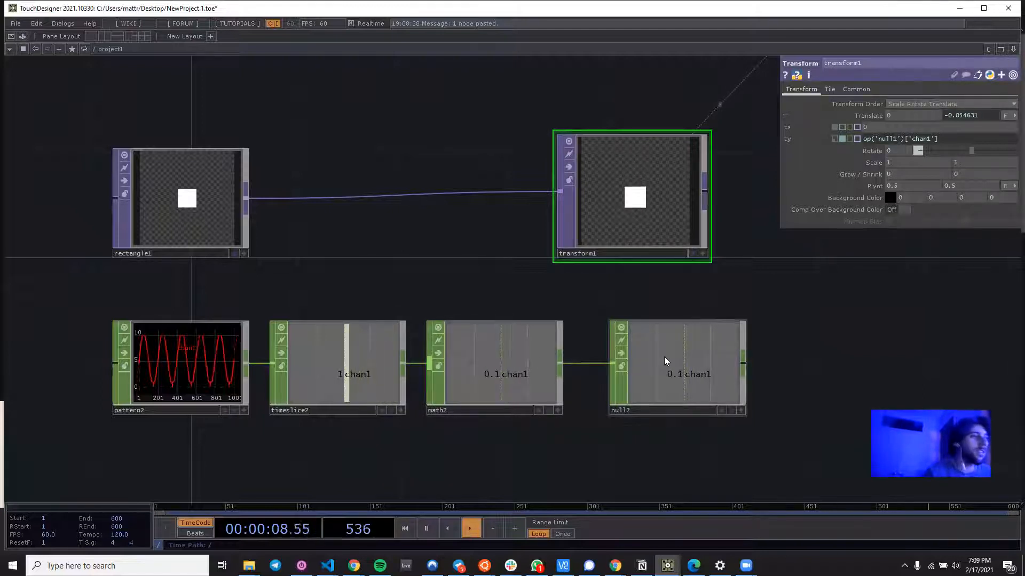
pyautogui.click(493, 366)
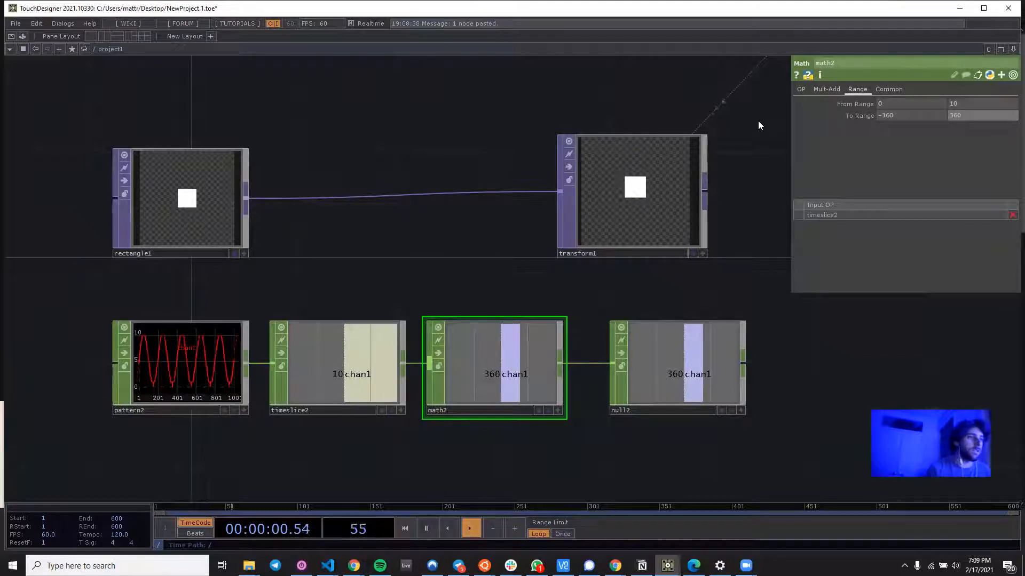
pyautogui.click(677, 366)
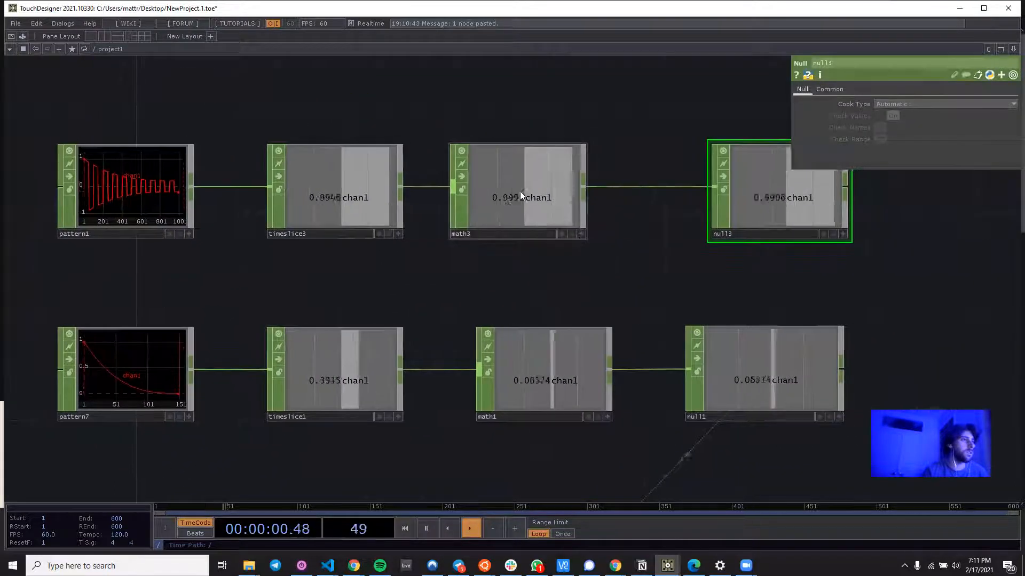
# Set math3's Range to remap −1 to 1 onto 0 to 1 for the square chain.
pyautogui.click(519, 197)
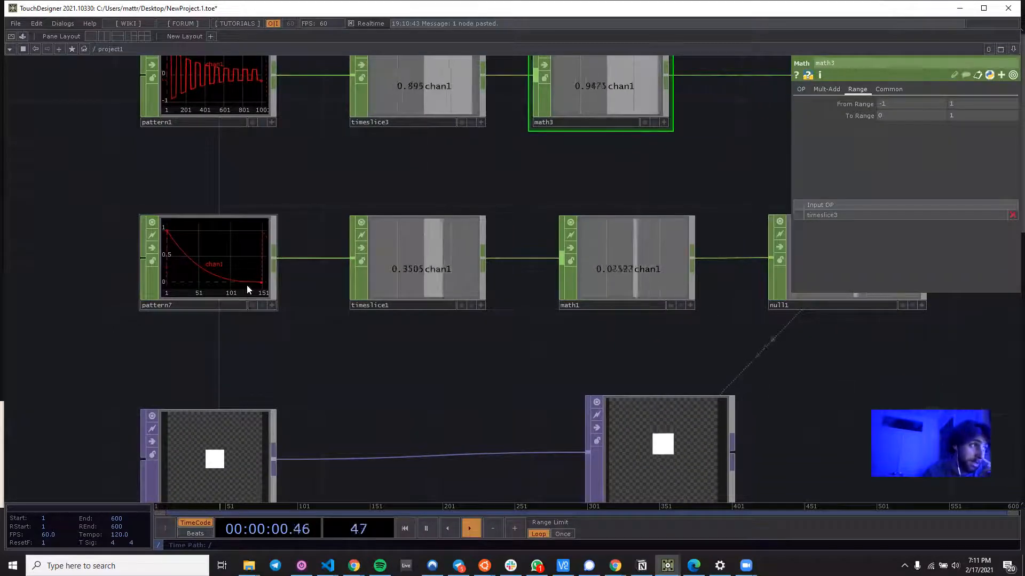
pyautogui.click(208, 262)
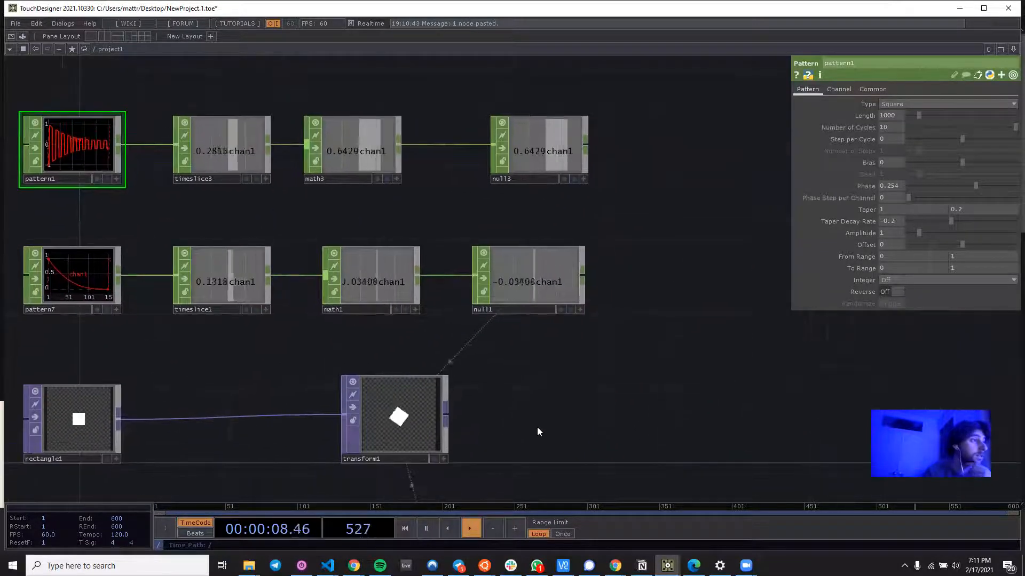
# Make transform1 repeat as tiles and drive its Scale from op('null3')['chan1'].
pyautogui.click(394, 419)
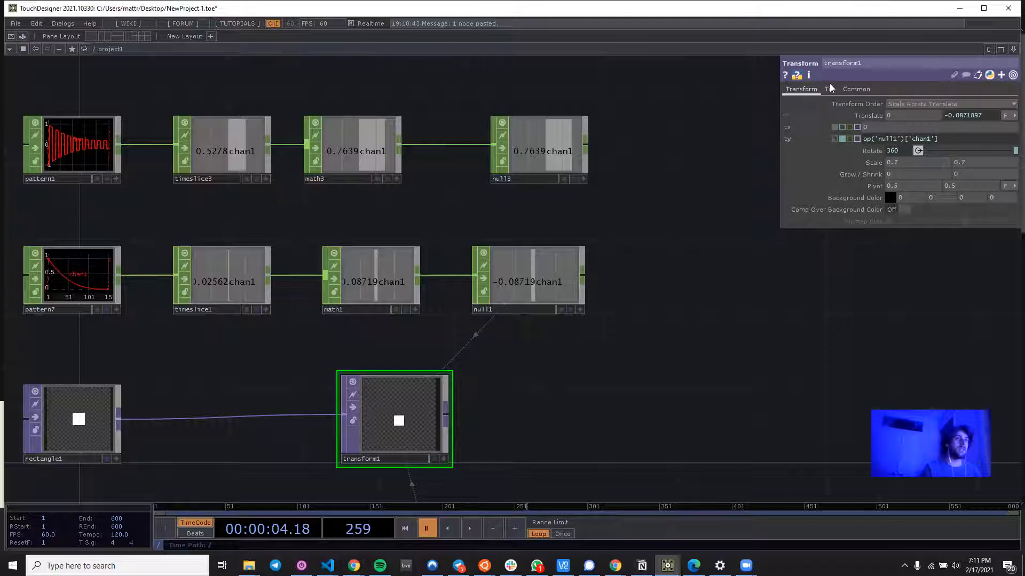
pyautogui.click(829, 88)
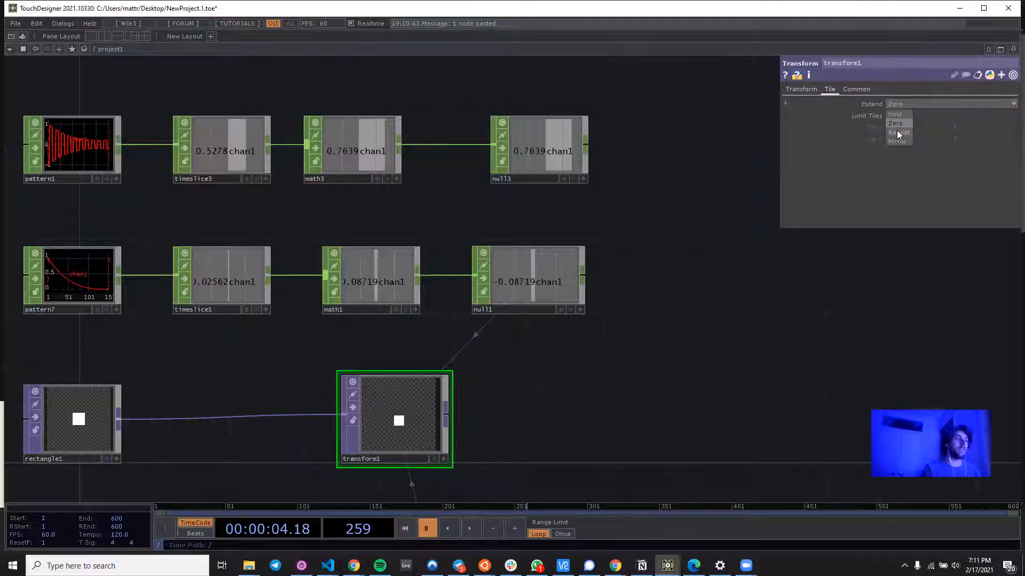
pyautogui.click(800, 88)
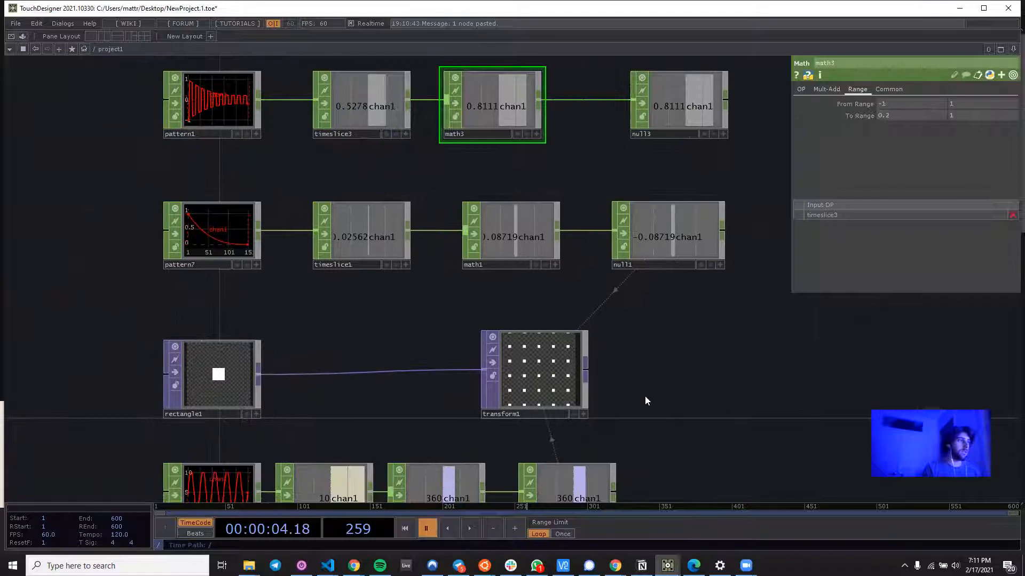
pyautogui.scroll(-3)
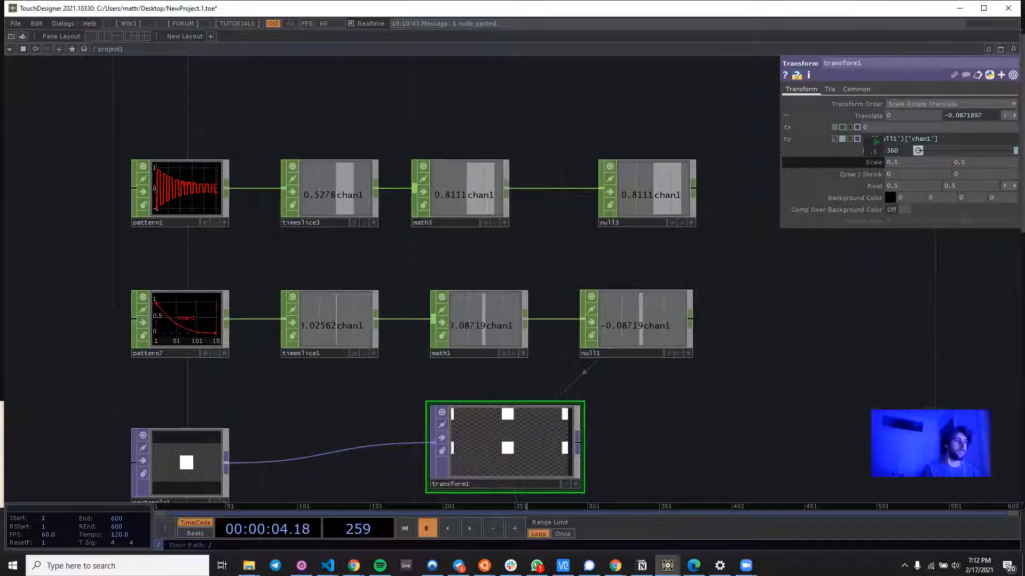
pyautogui.click(459, 193)
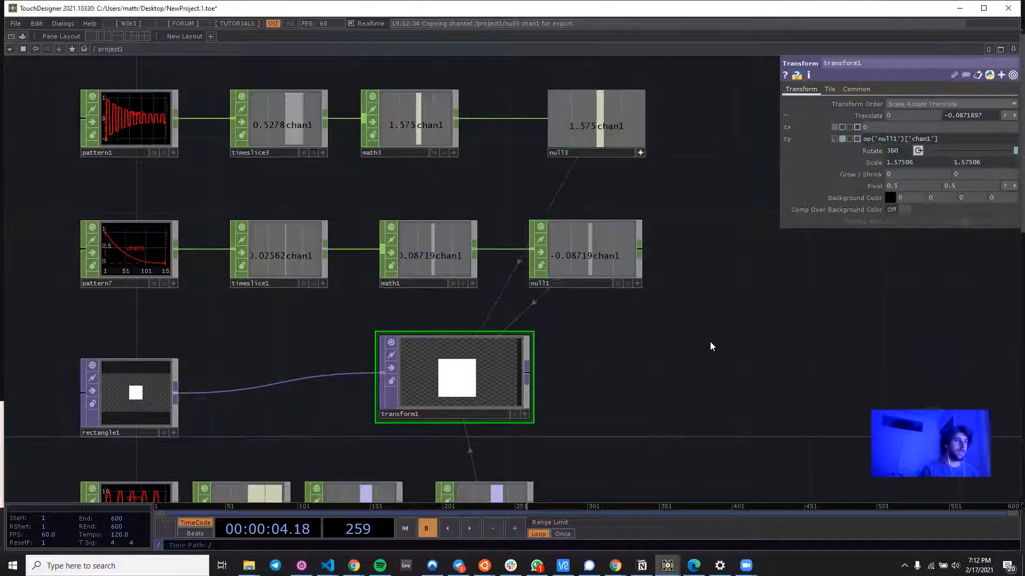
# Give transform1 an opaque black background with Comp Over Background Color enabled.
pyautogui.click(470, 528)
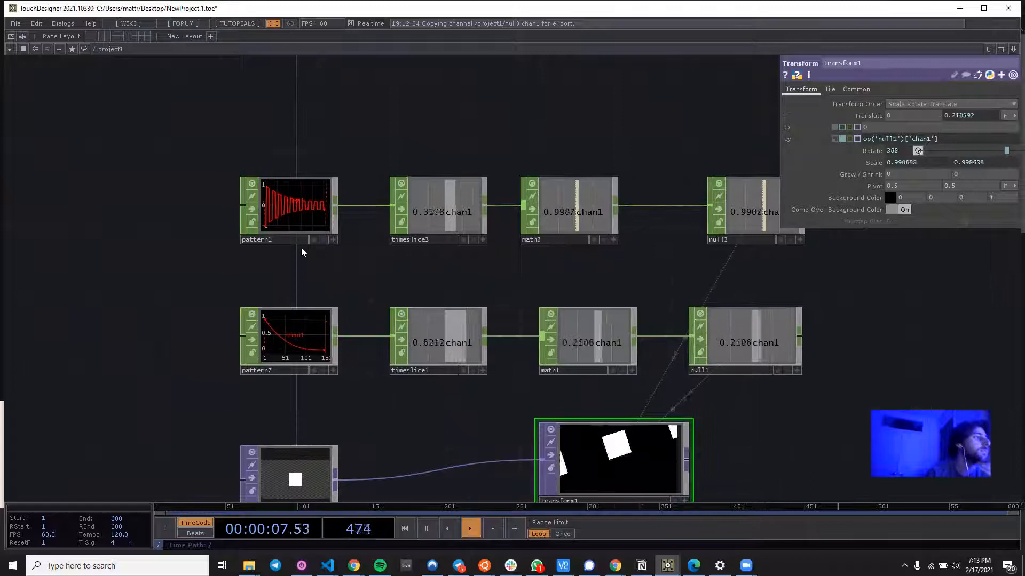
pyautogui.click(283, 196)
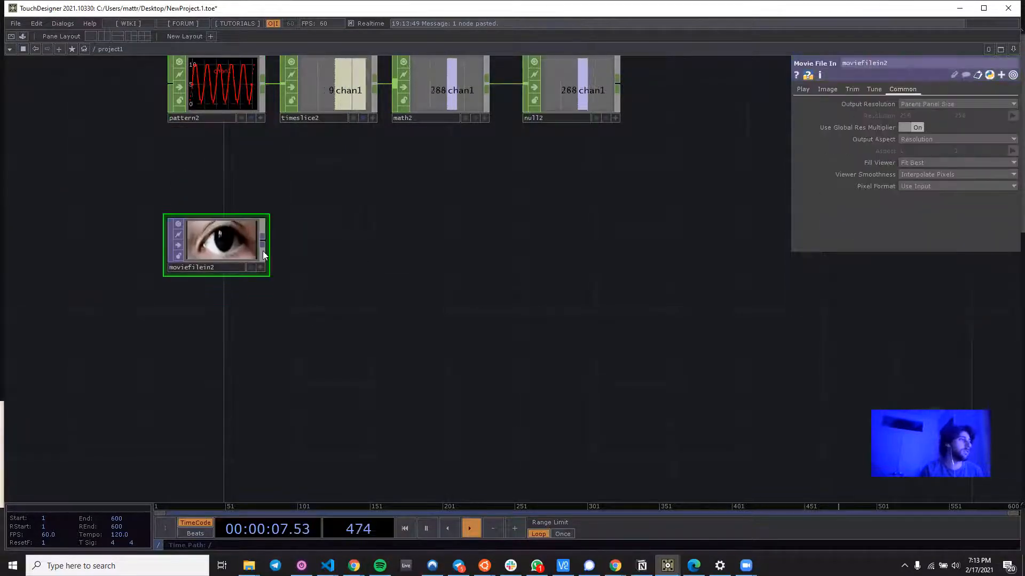
# Add a Transform TOP after the eye Movie File In with Tile Extend set to Mirror.
pyautogui.moveTo(215, 246); pyautogui.dragTo(234, 281)
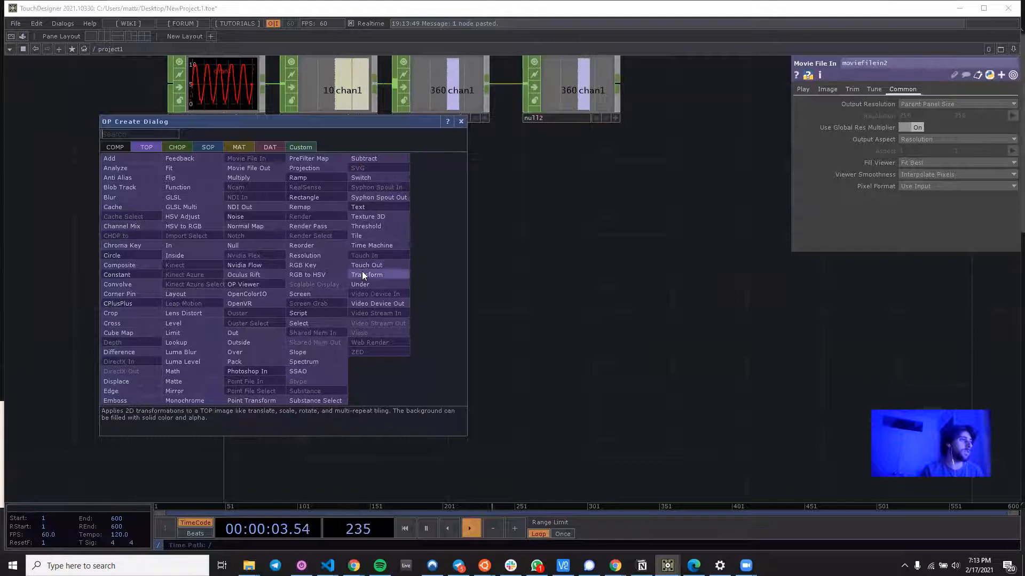
pyautogui.click(367, 274)
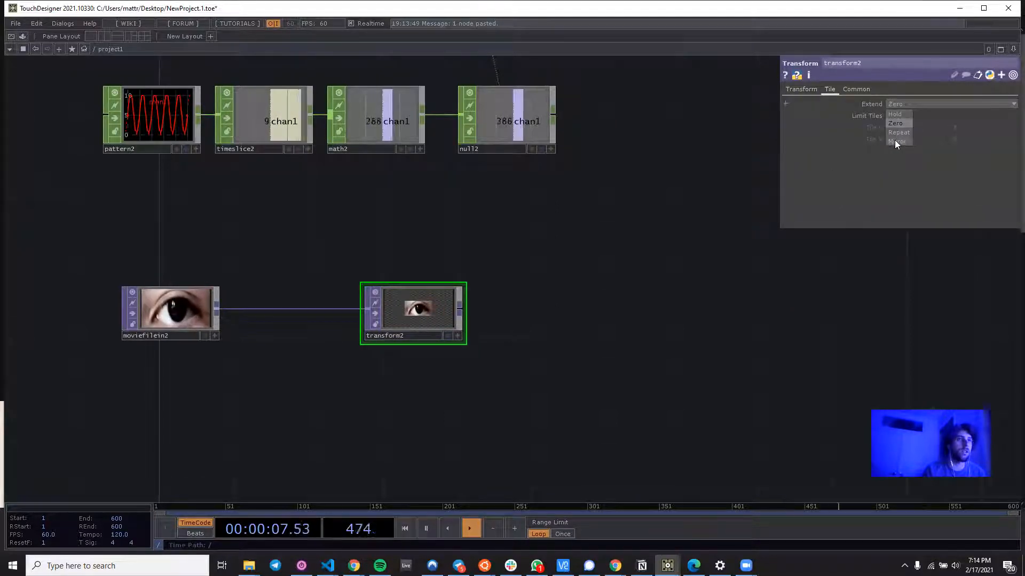
pyautogui.click(897, 142)
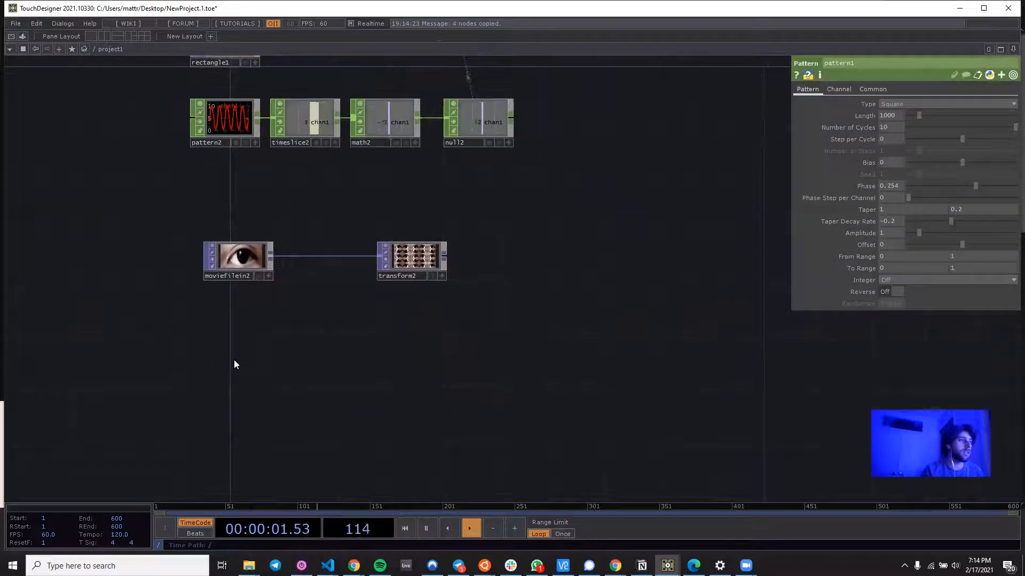
# Paste a copied pattern chain, narrow math4's To Range, and reference null4's chan1 in transform2's Scale.
pyautogui.press('ctrl+v')
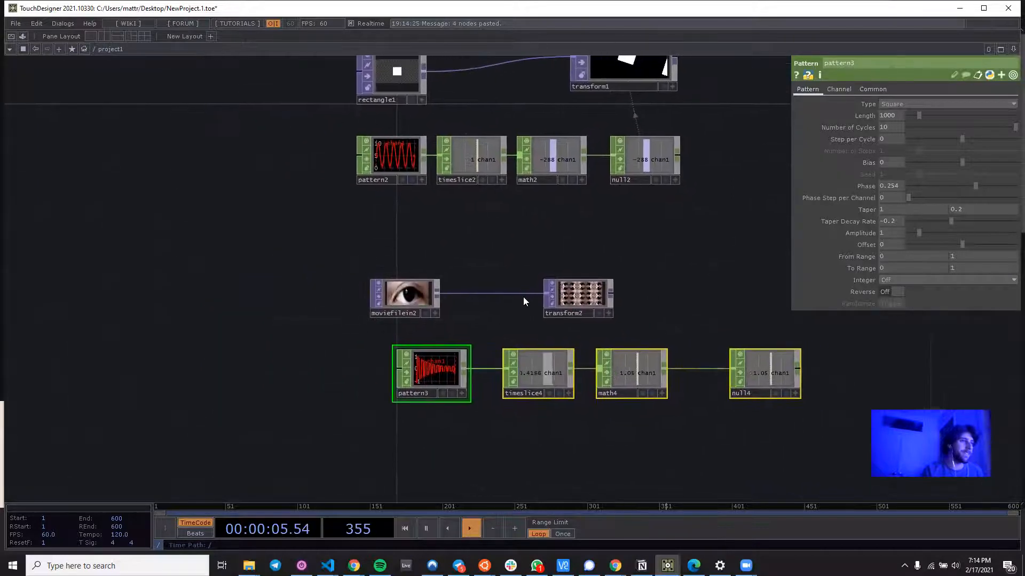
pyautogui.click(566, 298)
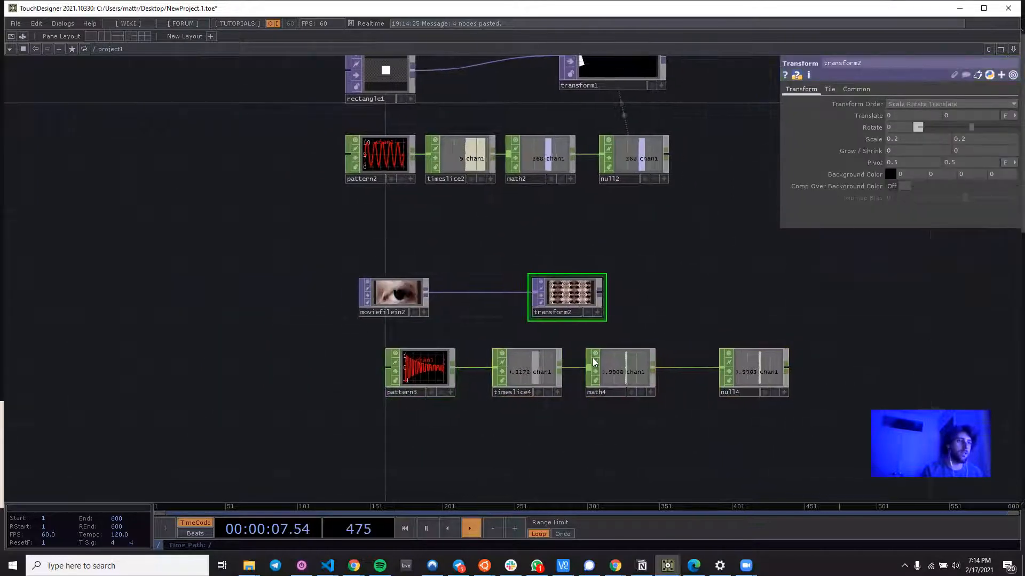
pyautogui.click(619, 373)
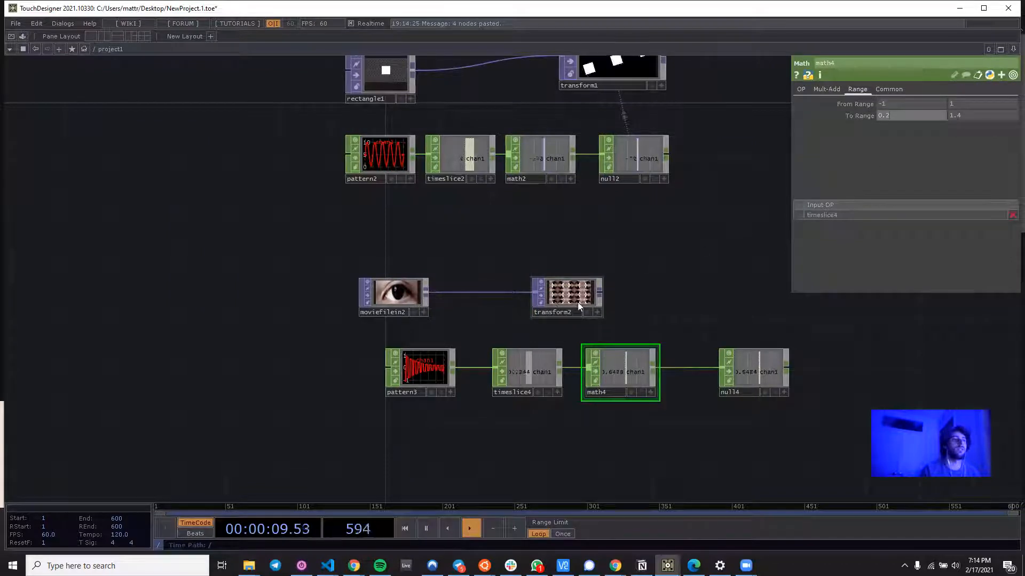
pyautogui.click(565, 298)
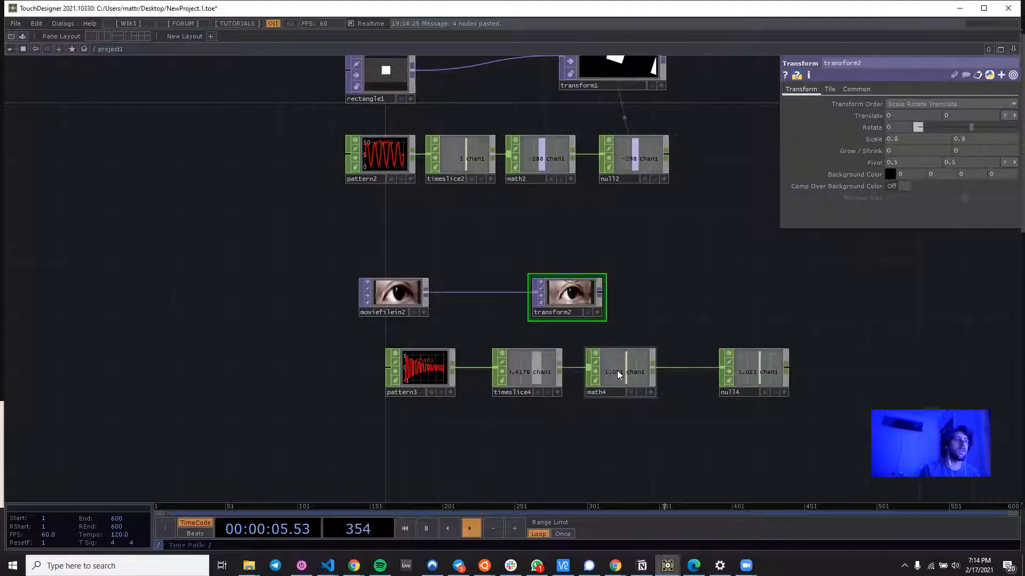
pyautogui.click(620, 372)
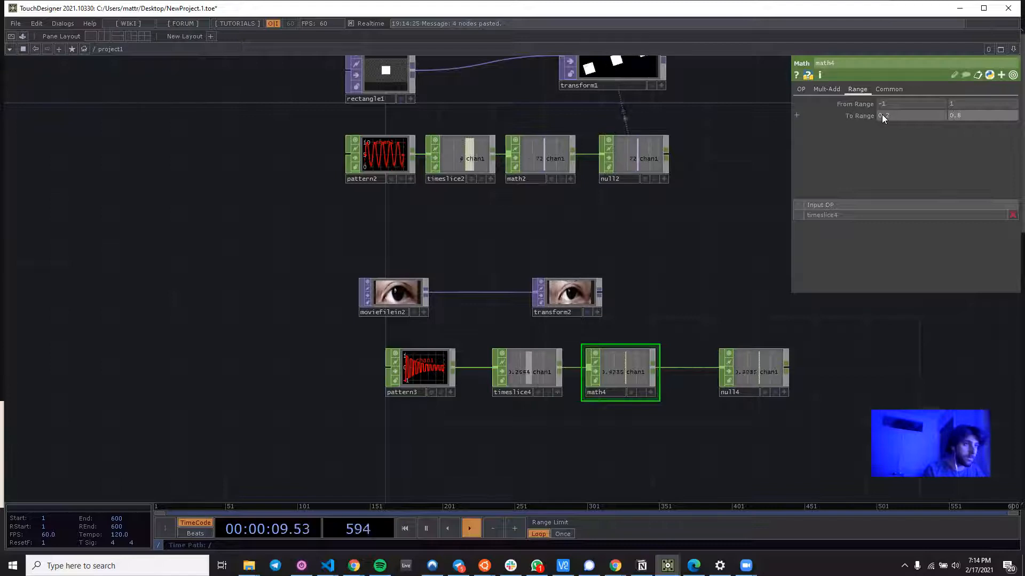
pyautogui.click(566, 297)
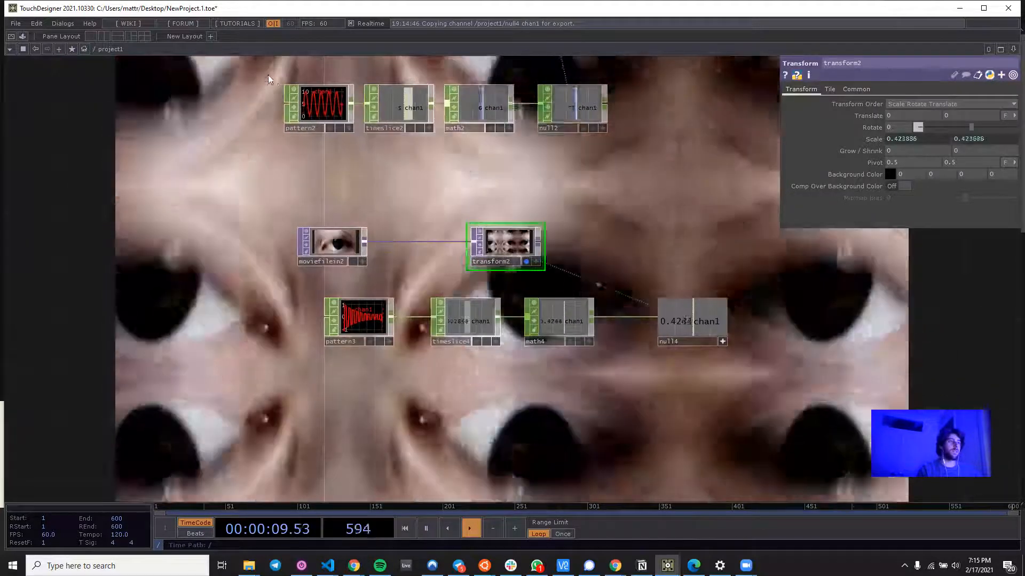
pyautogui.click(318, 107)
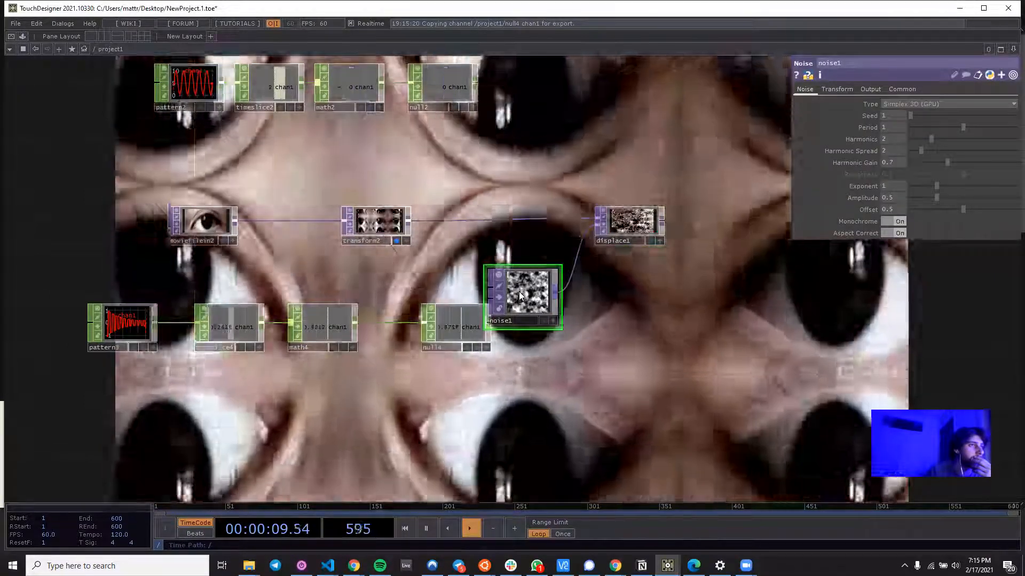
# Displace transform2 with noise1 and view displace1's warped eye as the network background.
pyautogui.rightClick(619, 225)
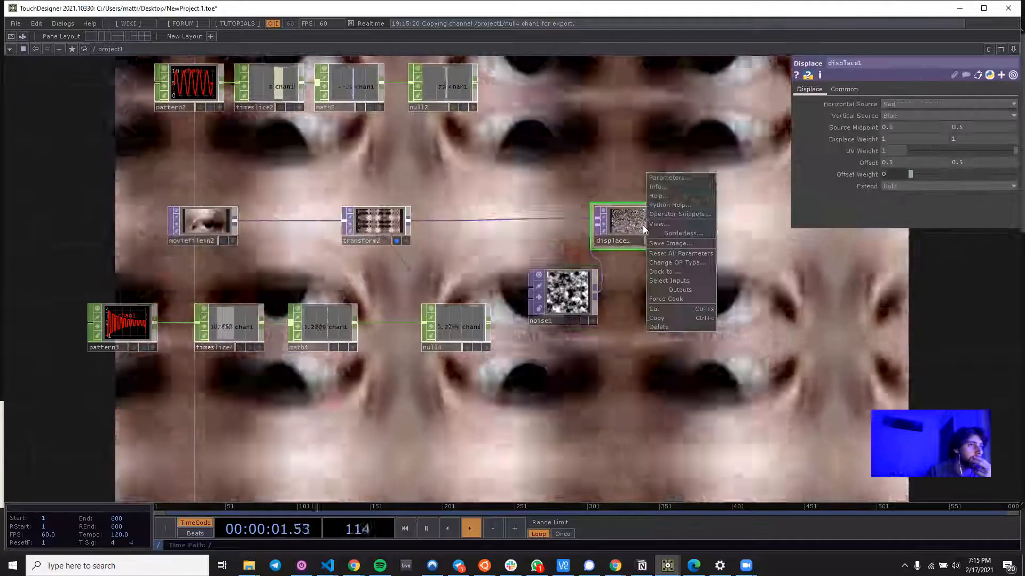
pyautogui.click(659, 223)
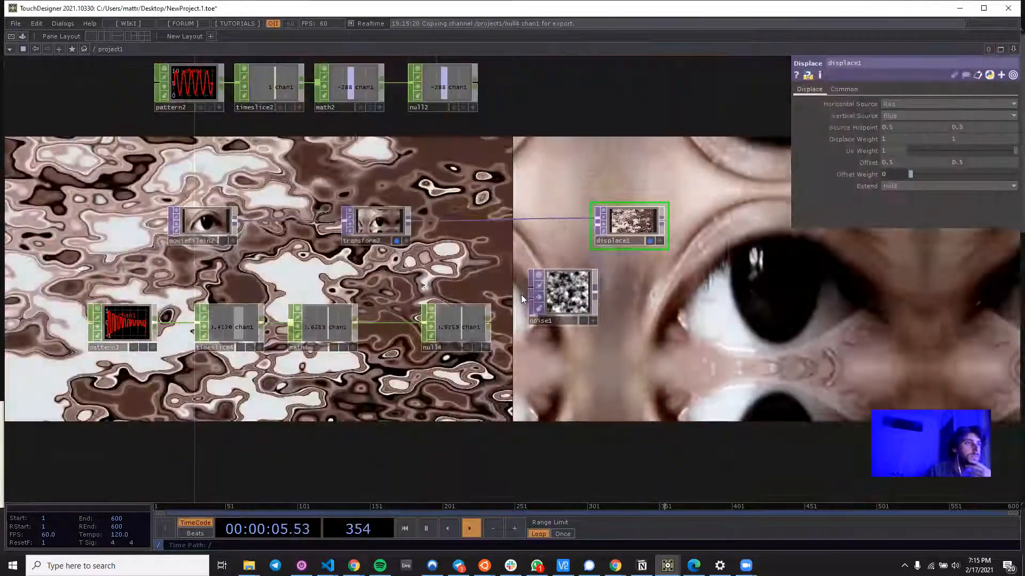
pyautogui.click(560, 297)
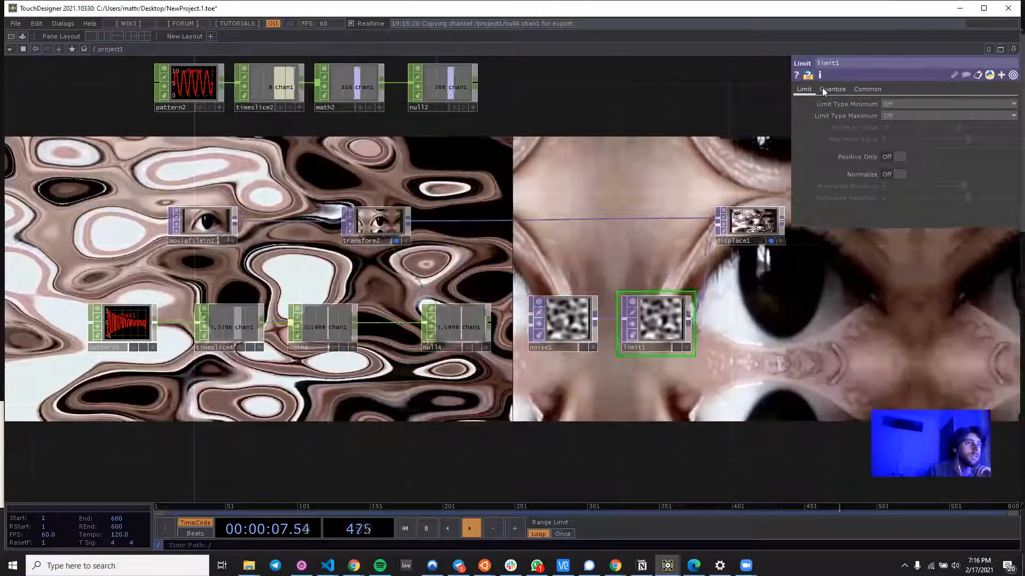
# Insert a Limit TOP between noise1 and displace1 and show its Quantize settings.
pyautogui.click(831, 88)
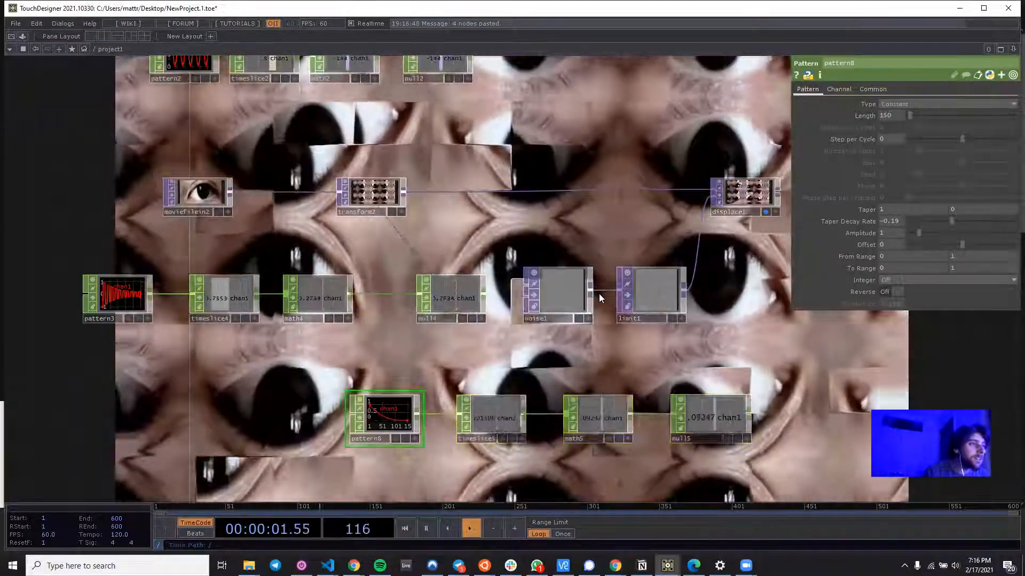
# Set math5's To Range to −0.65 and 4 on the newly pasted pattern chain.
pyautogui.click(556, 294)
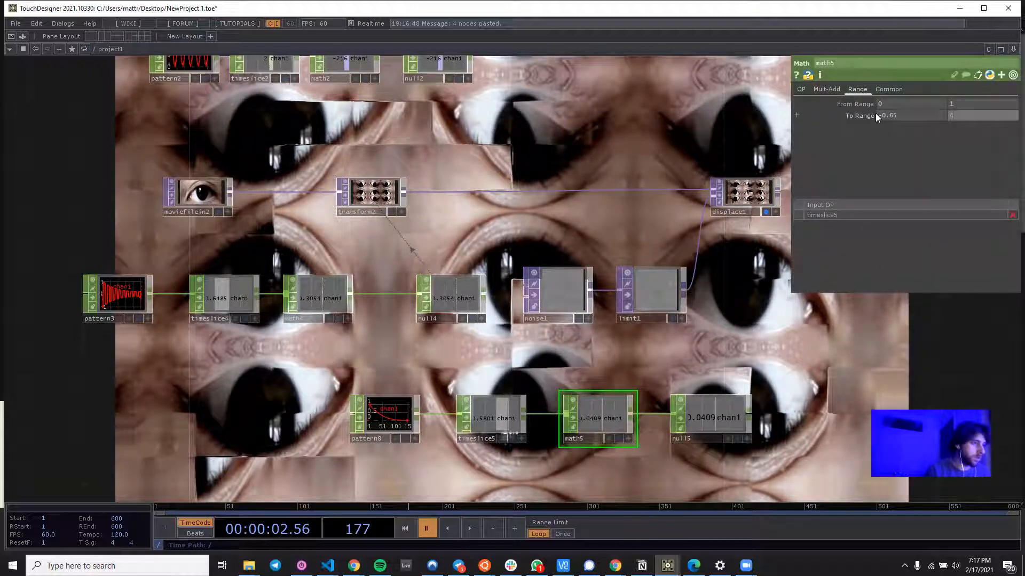
pyautogui.click(470, 528)
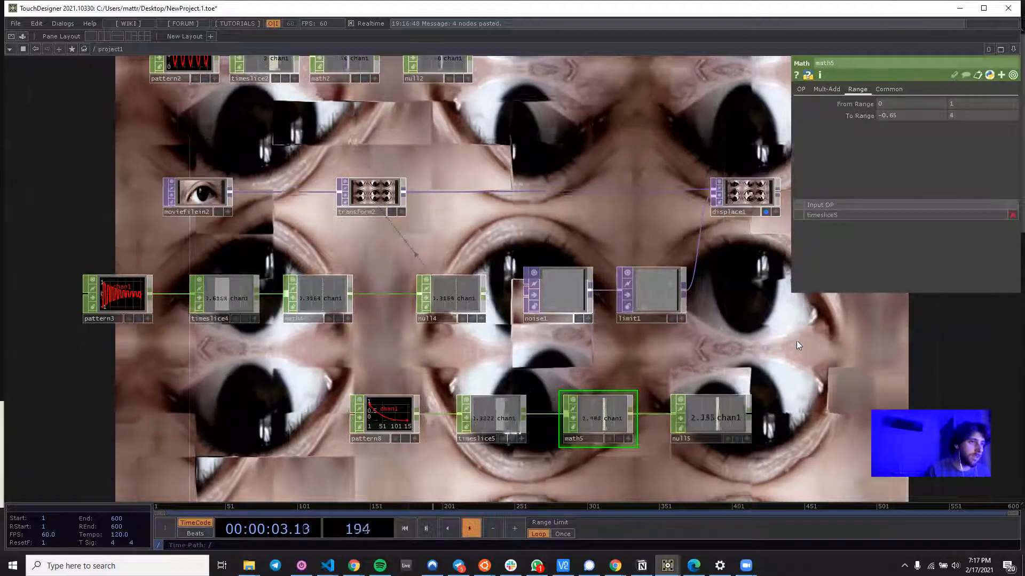